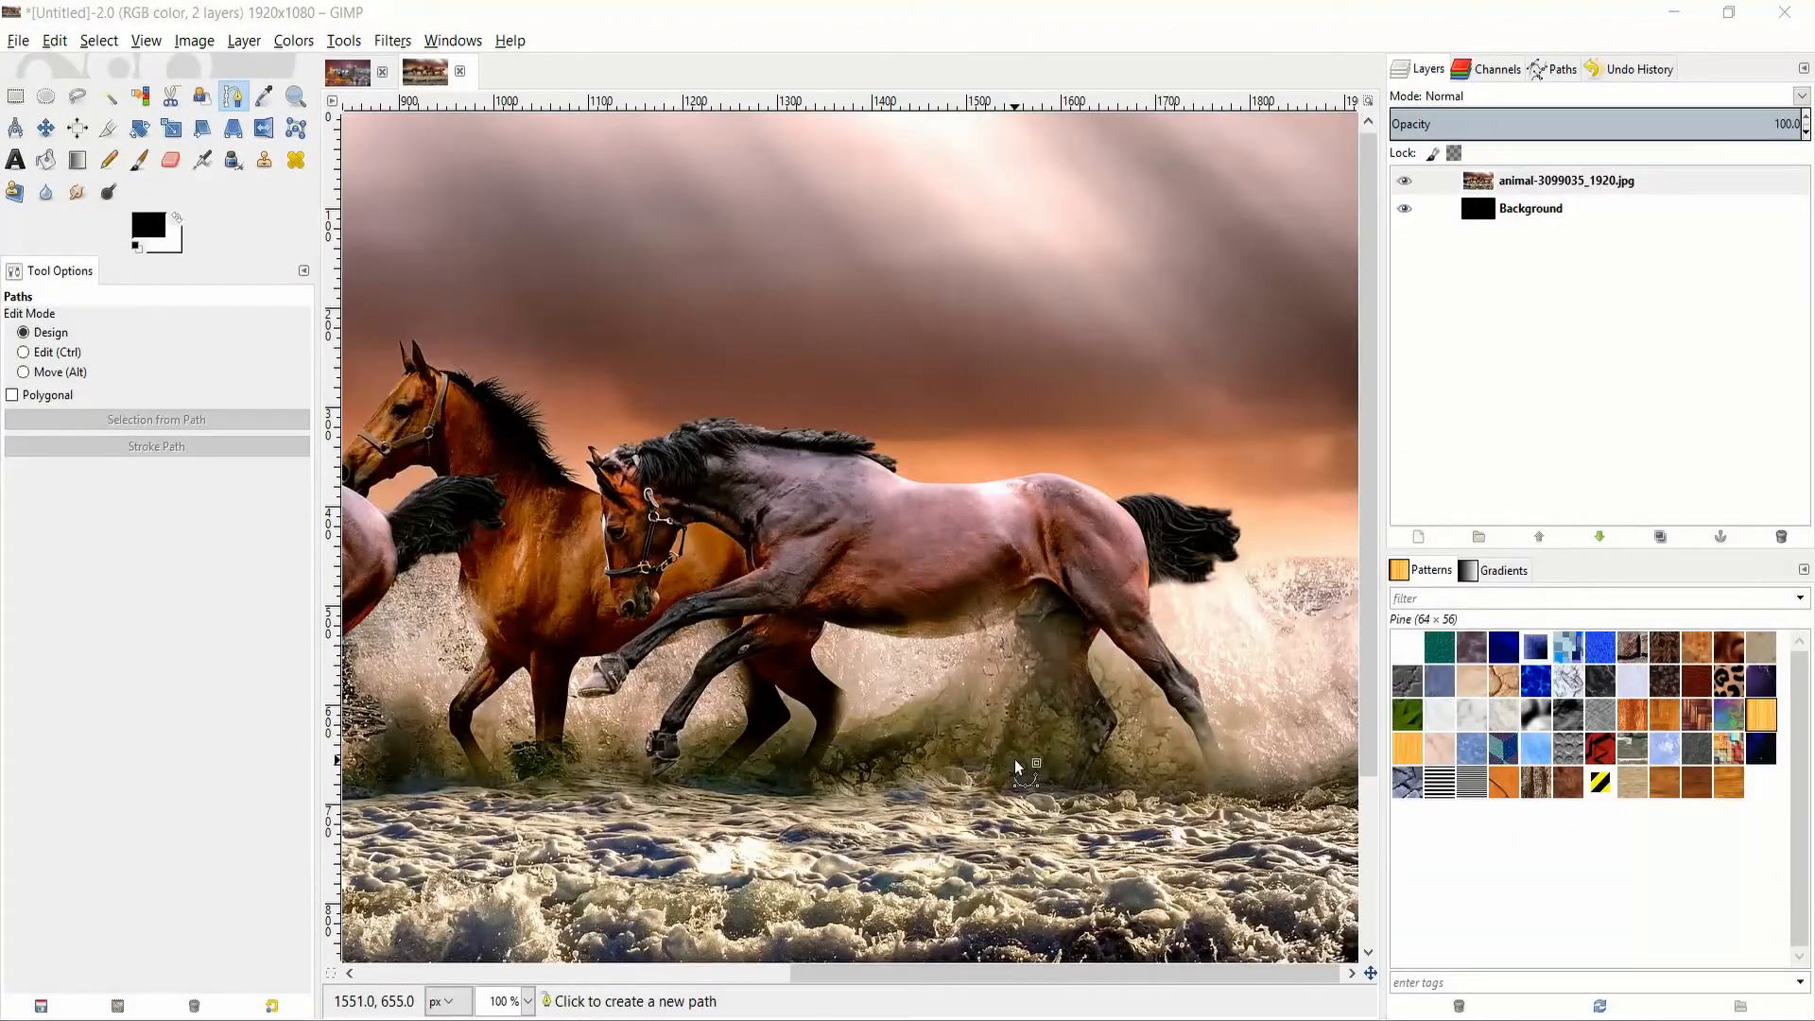
mouse_move(1002, 737)
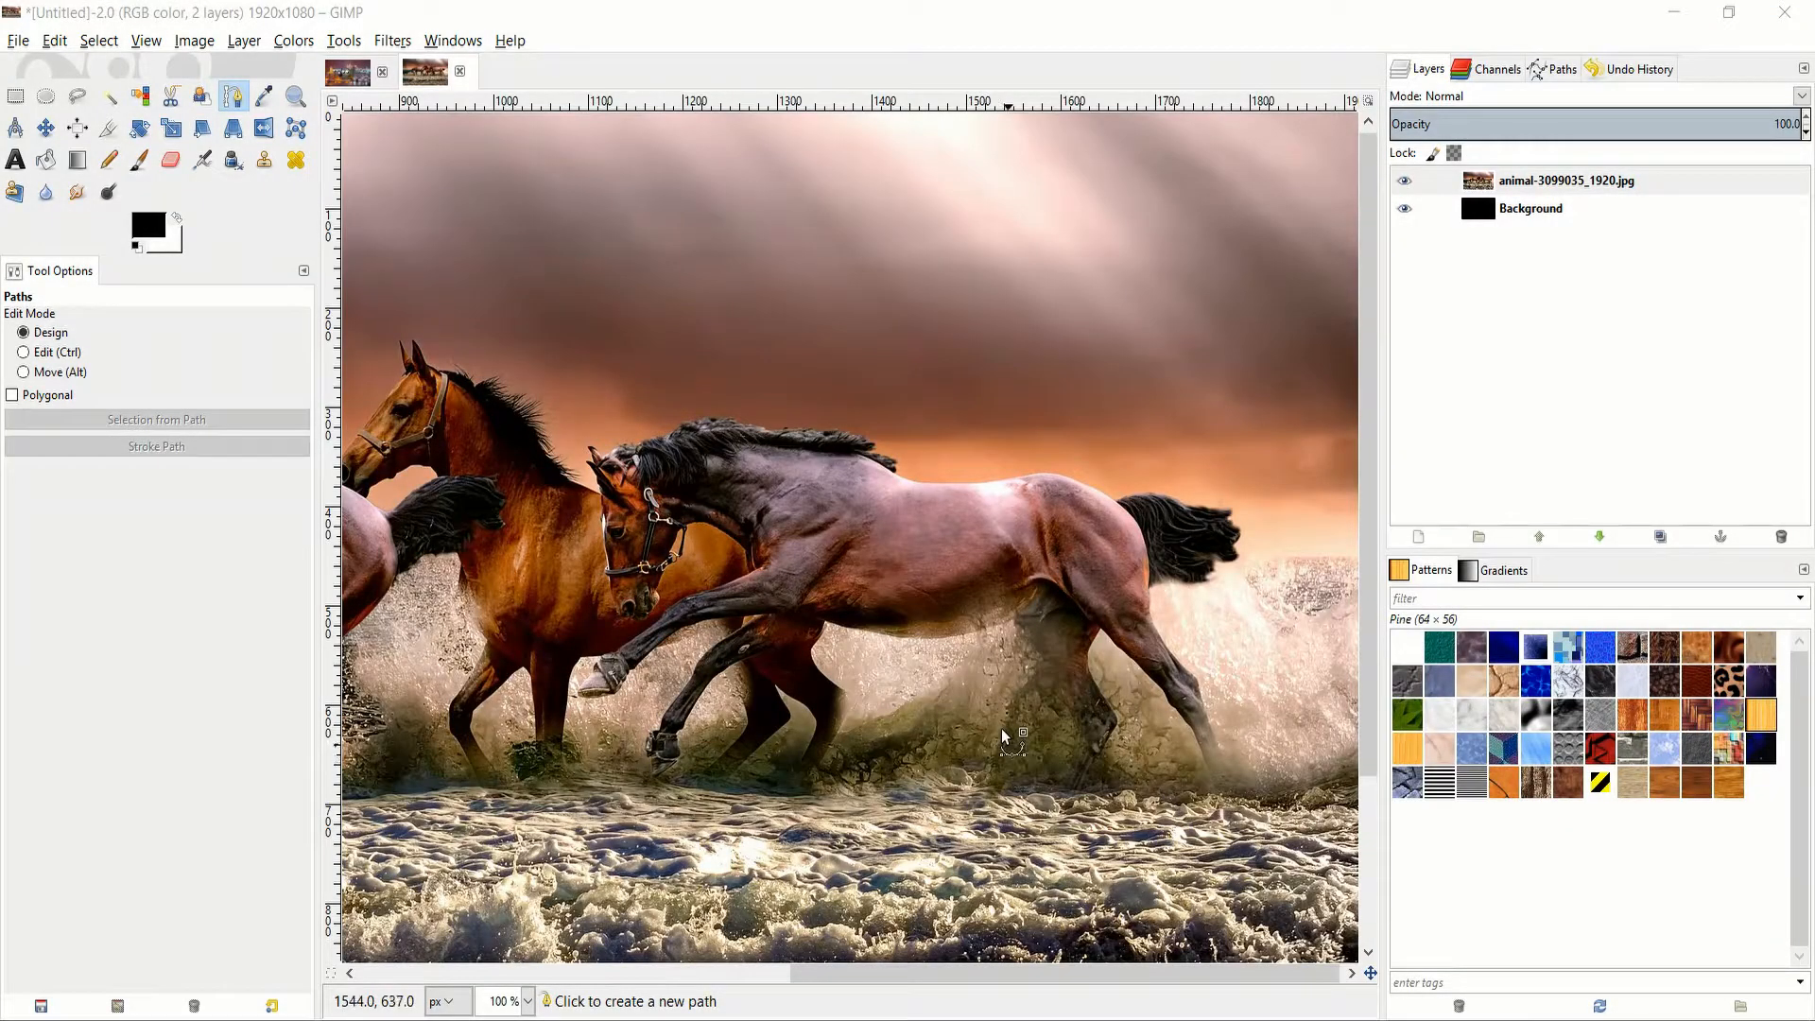
mouse_move(840, 474)
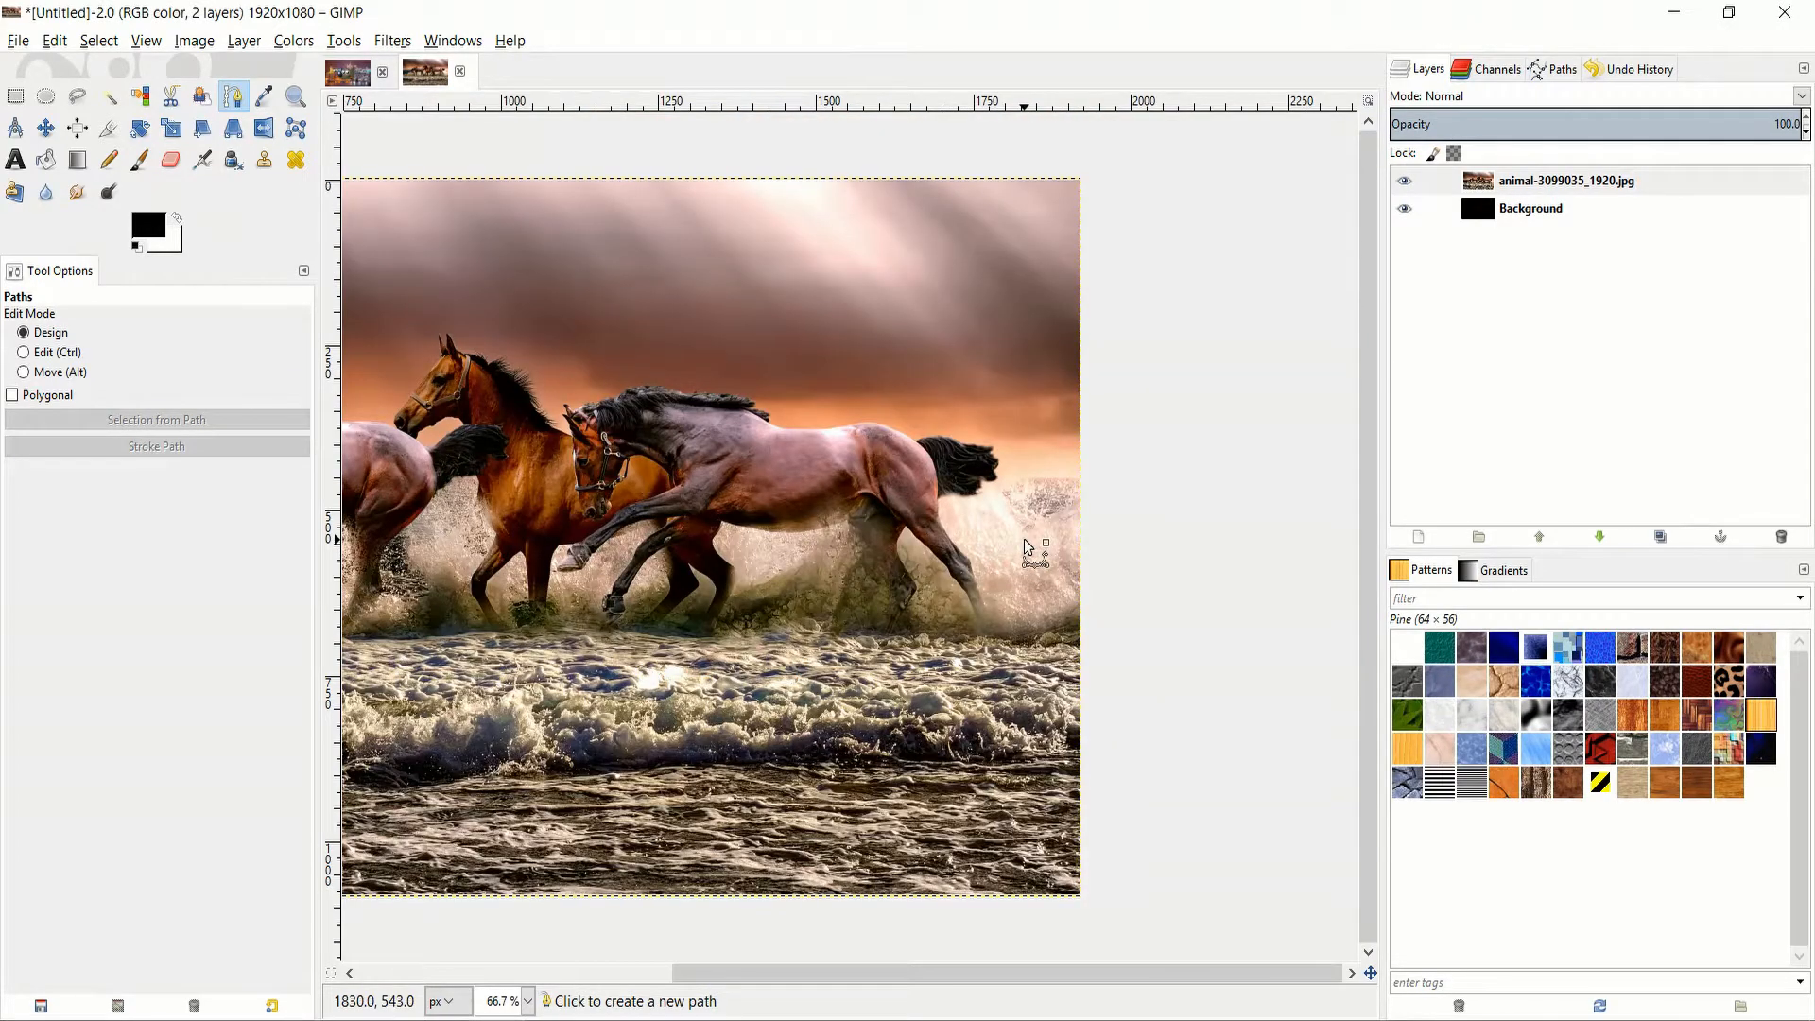
With the Paths tool at 800% zoom, anchor the horse's ear tip and mane edge.
left_click(23, 351)
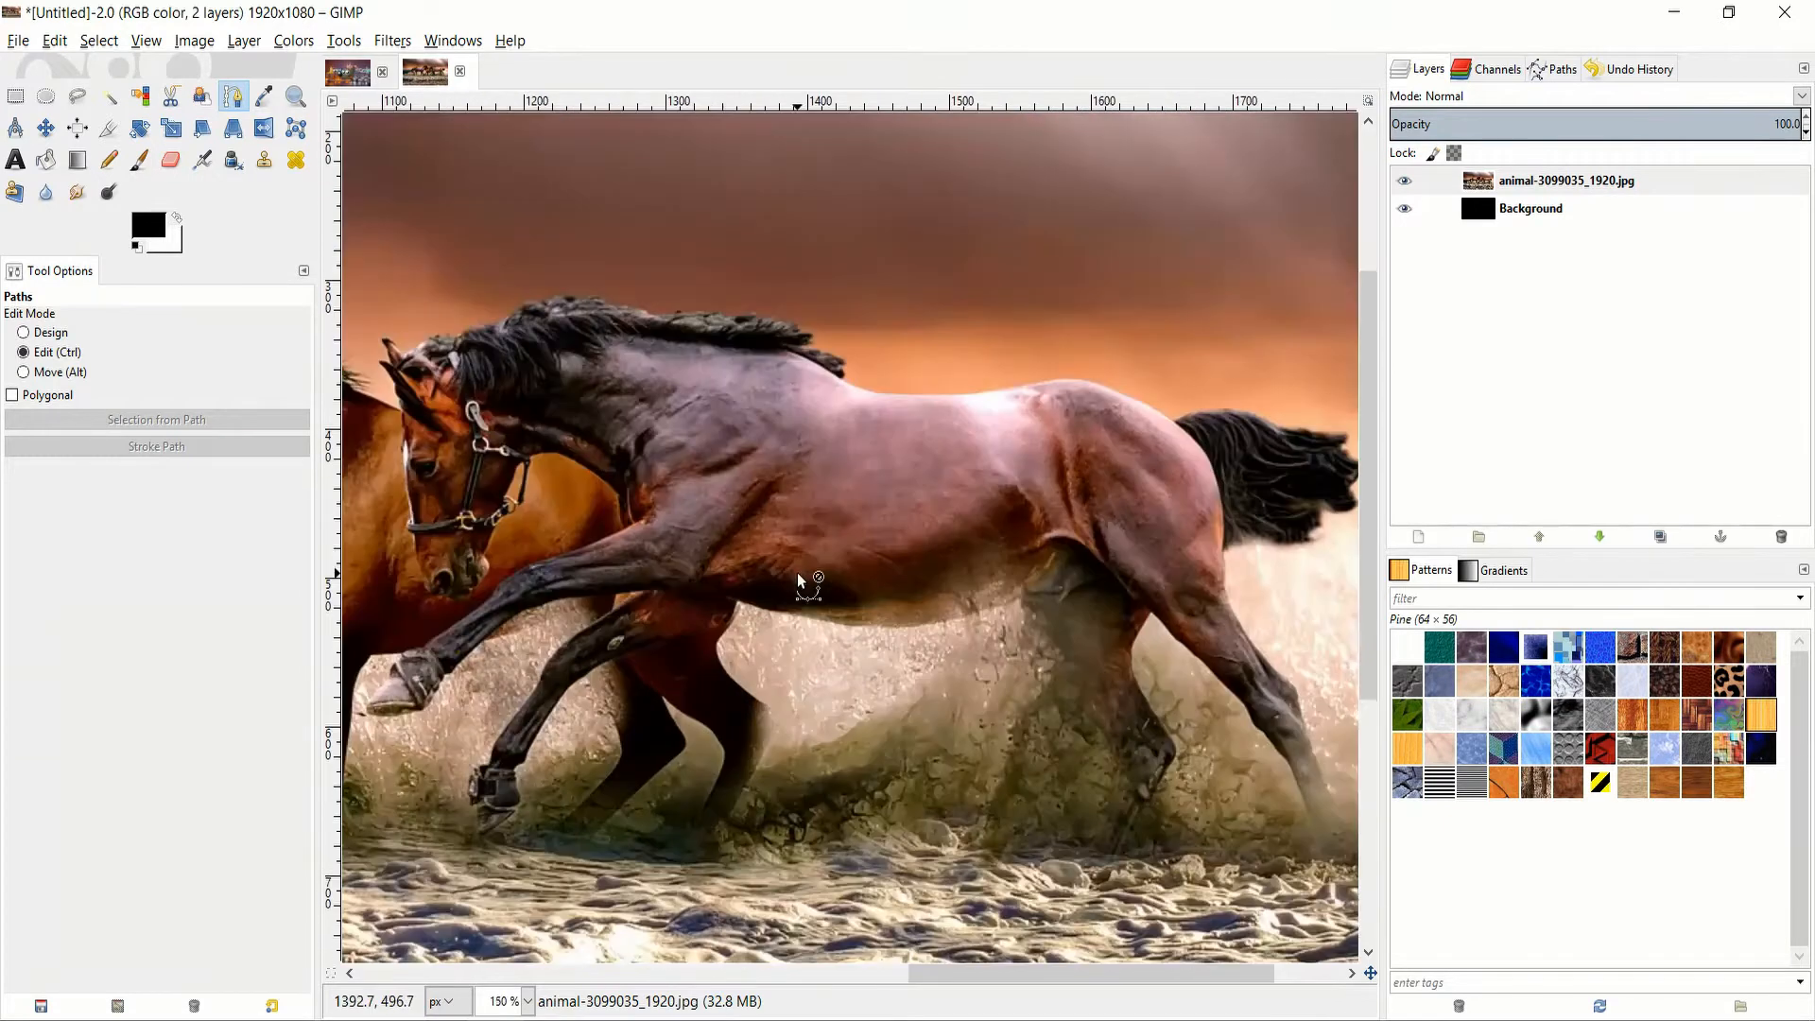
mouse_move(874, 435)
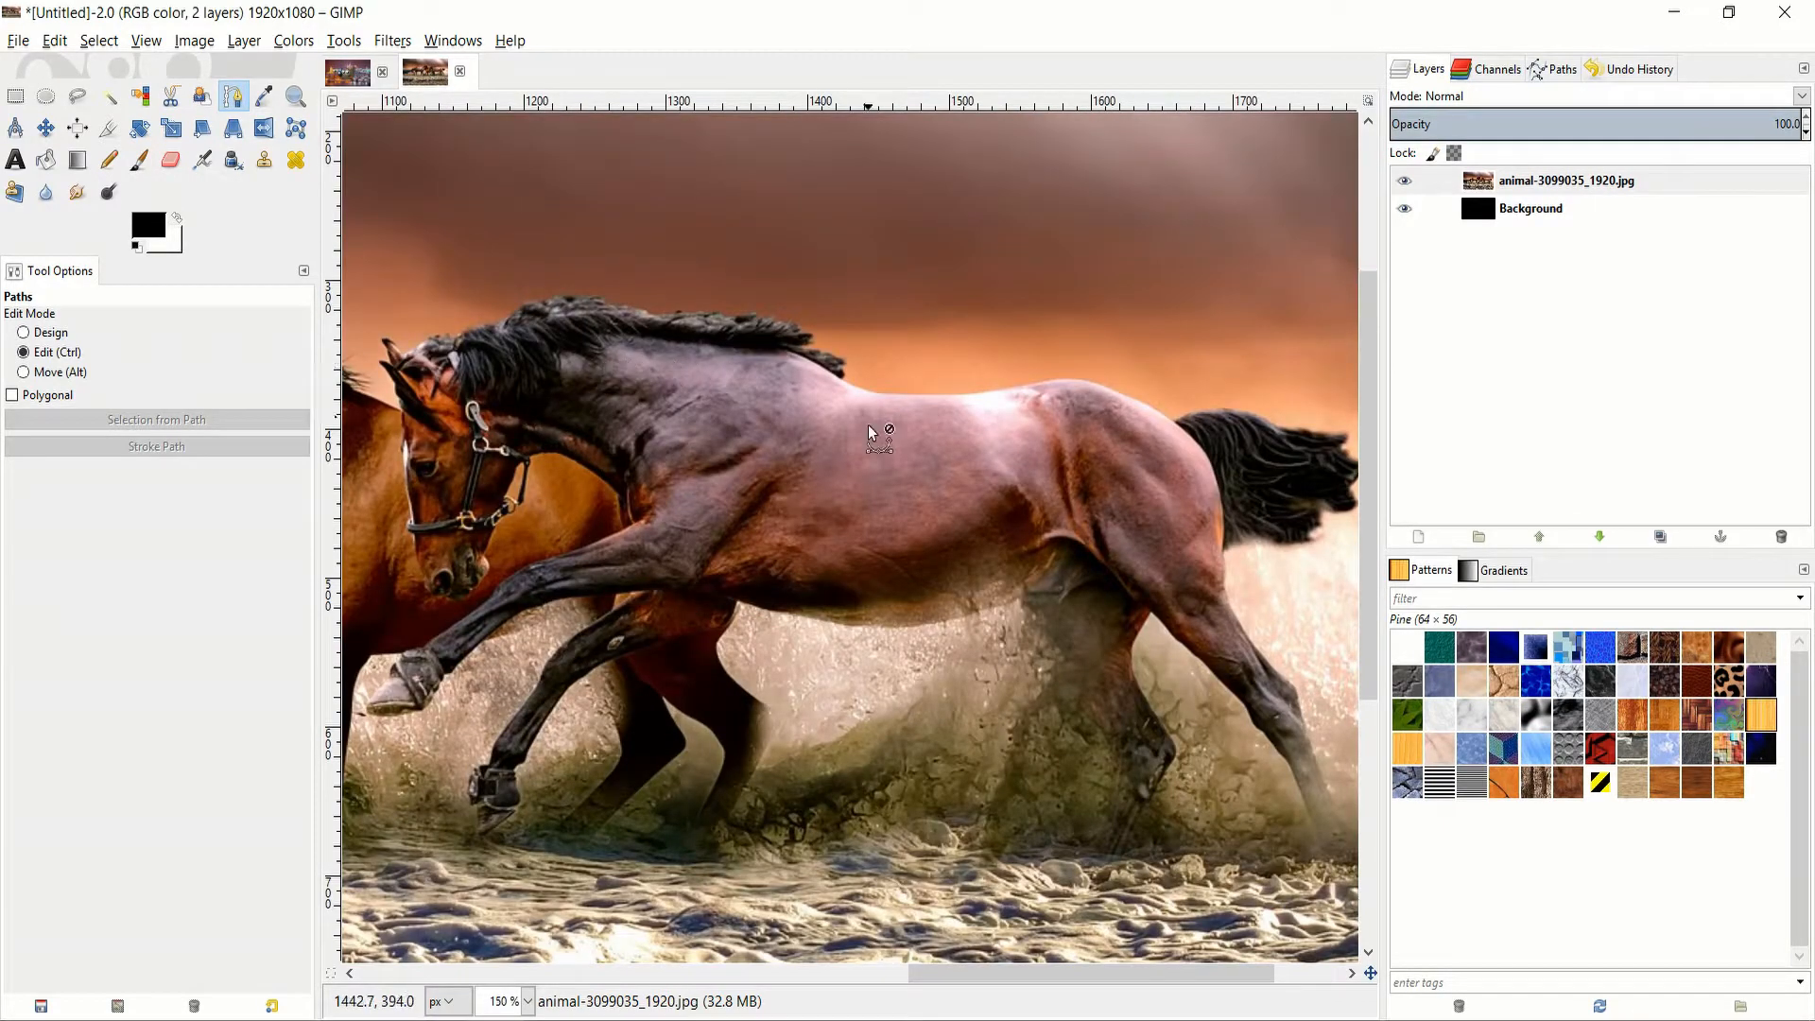
left_click(232, 96)
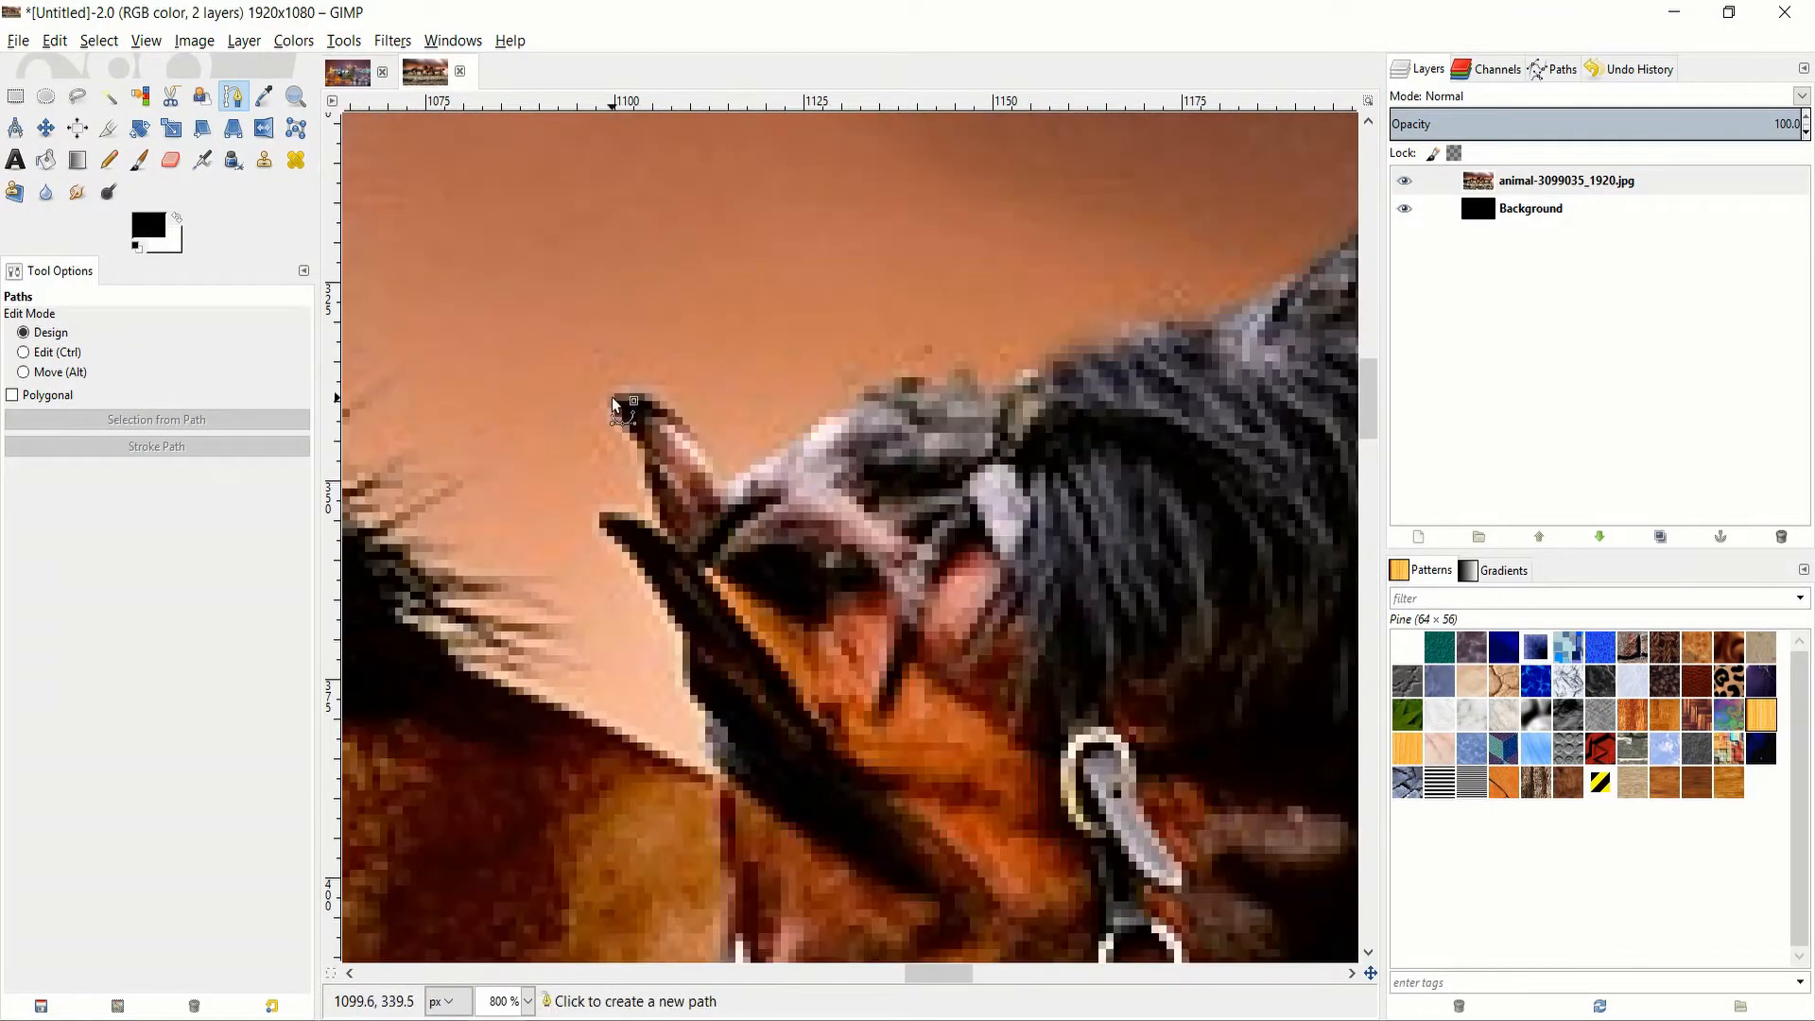
left_click(611, 397)
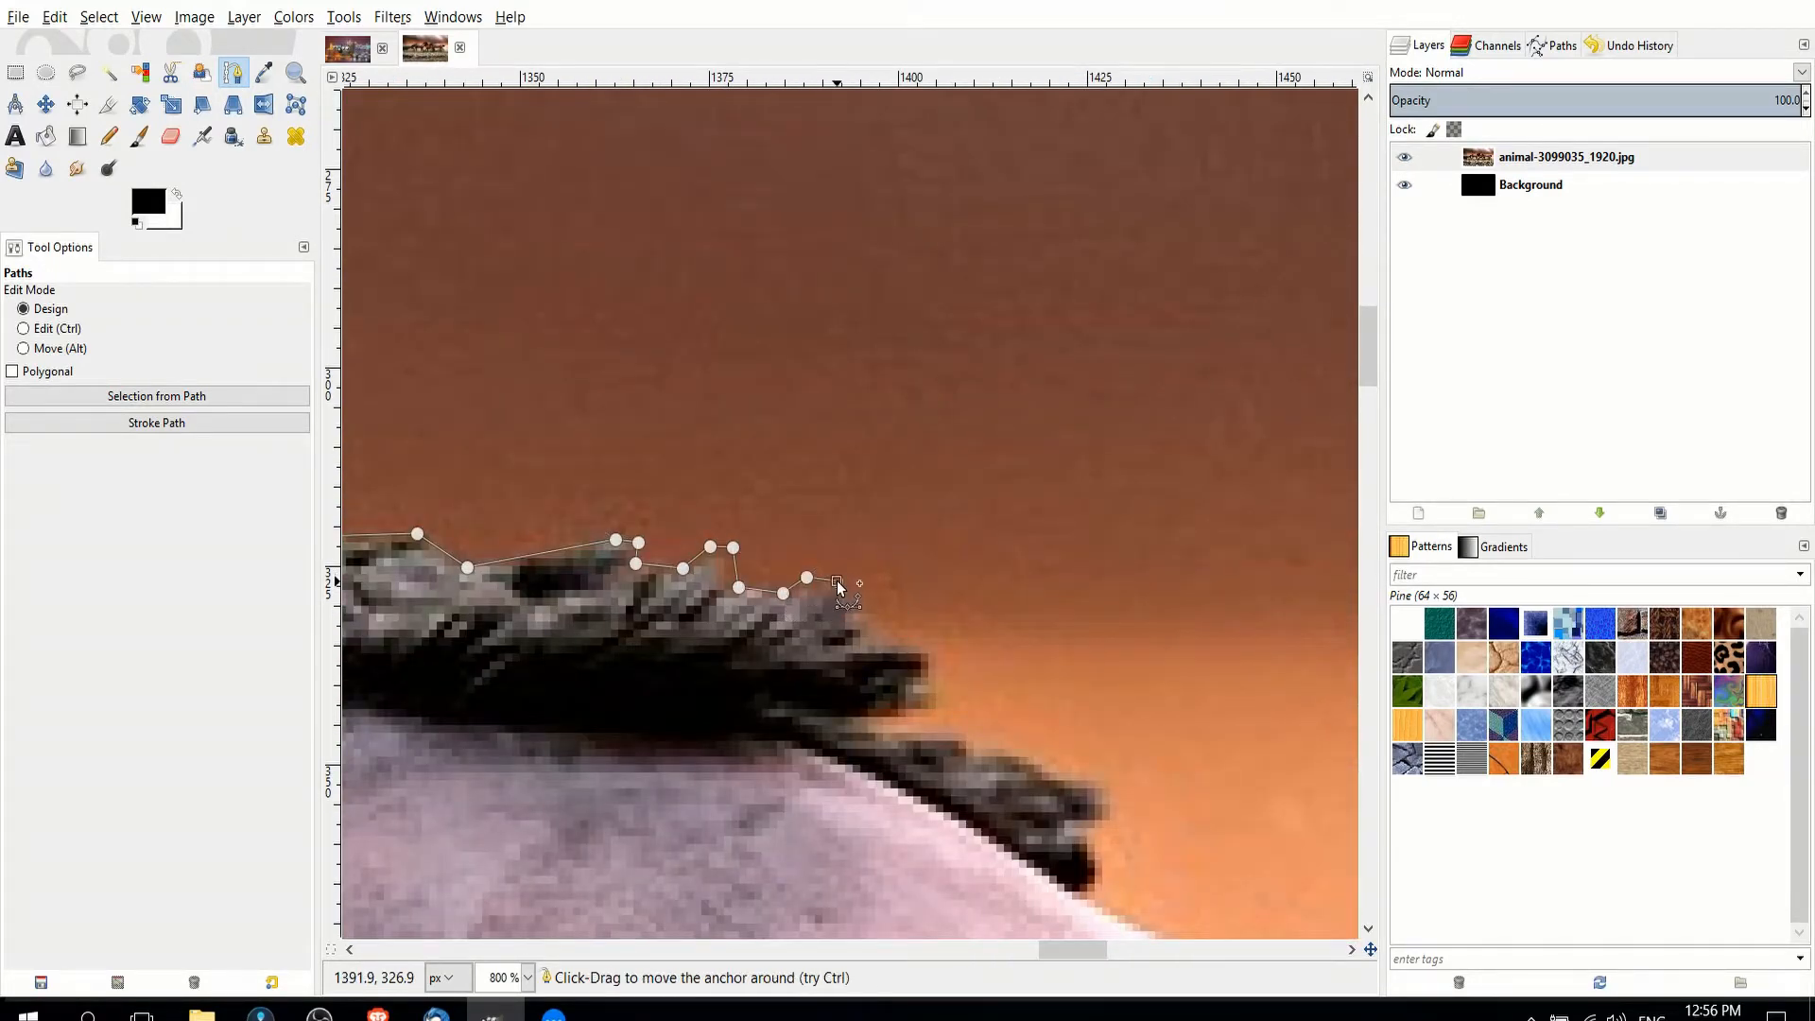
left_click(875, 635)
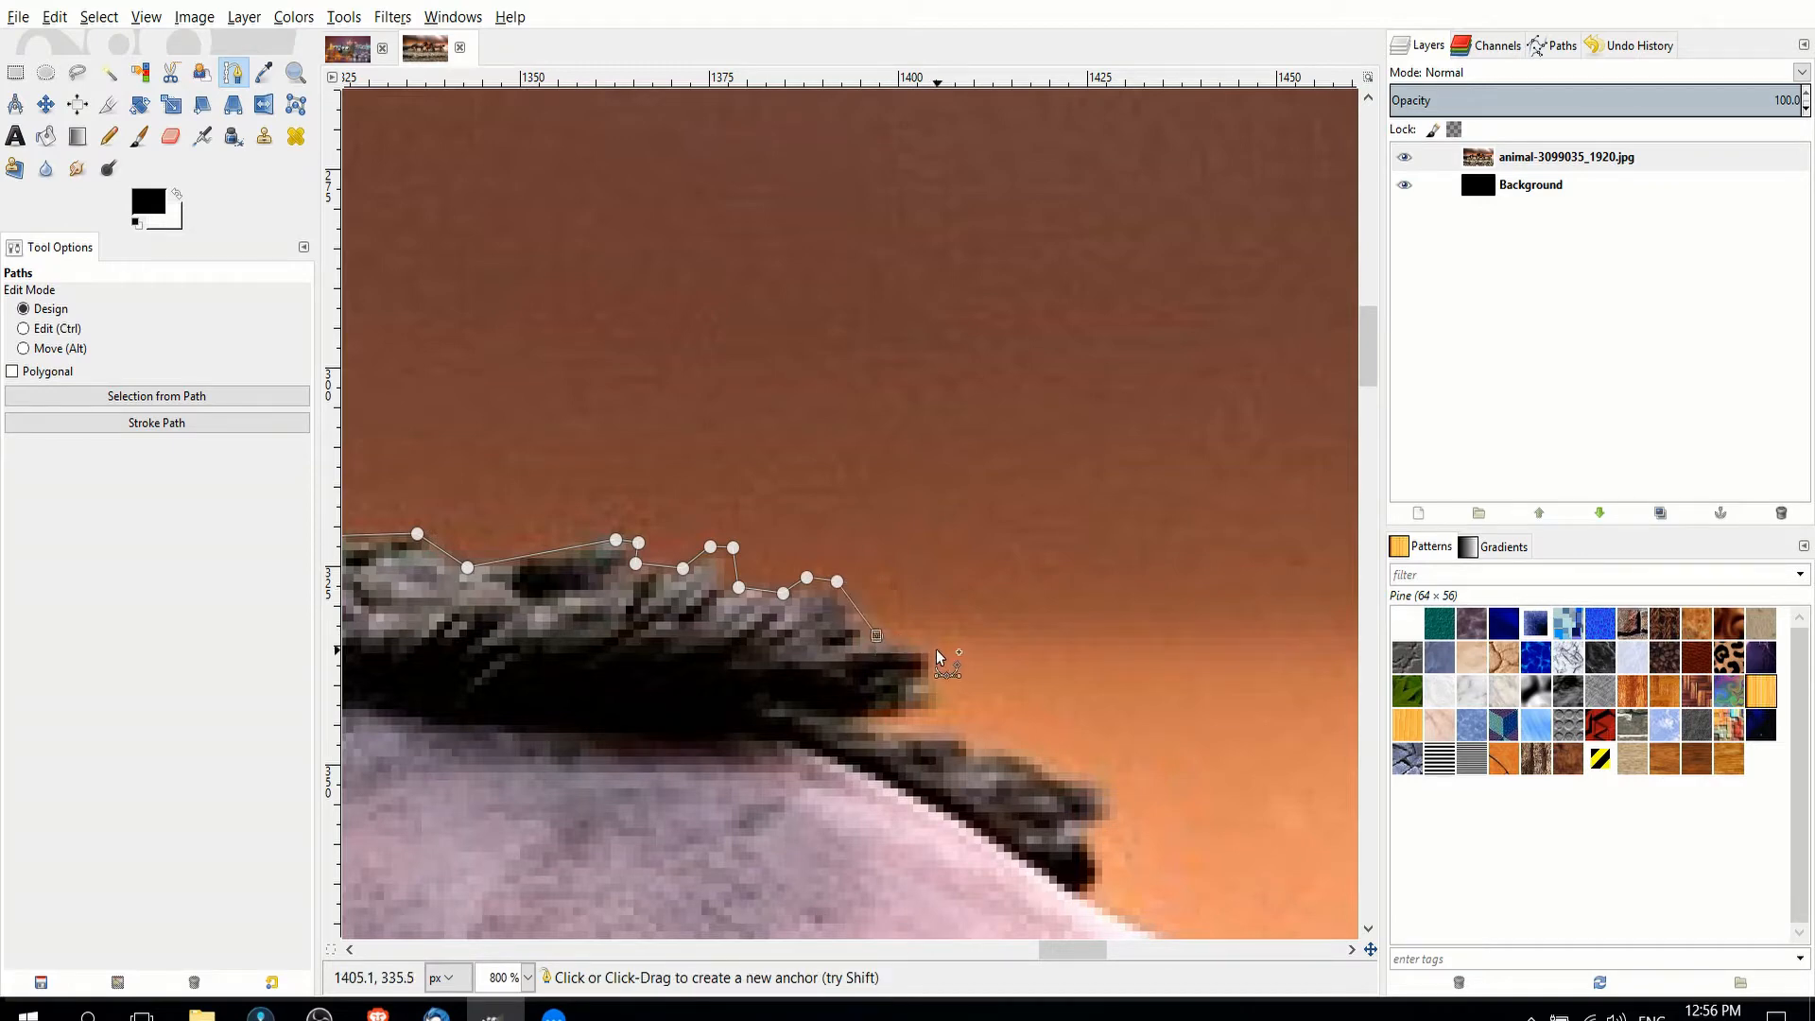
scroll("down", 3)
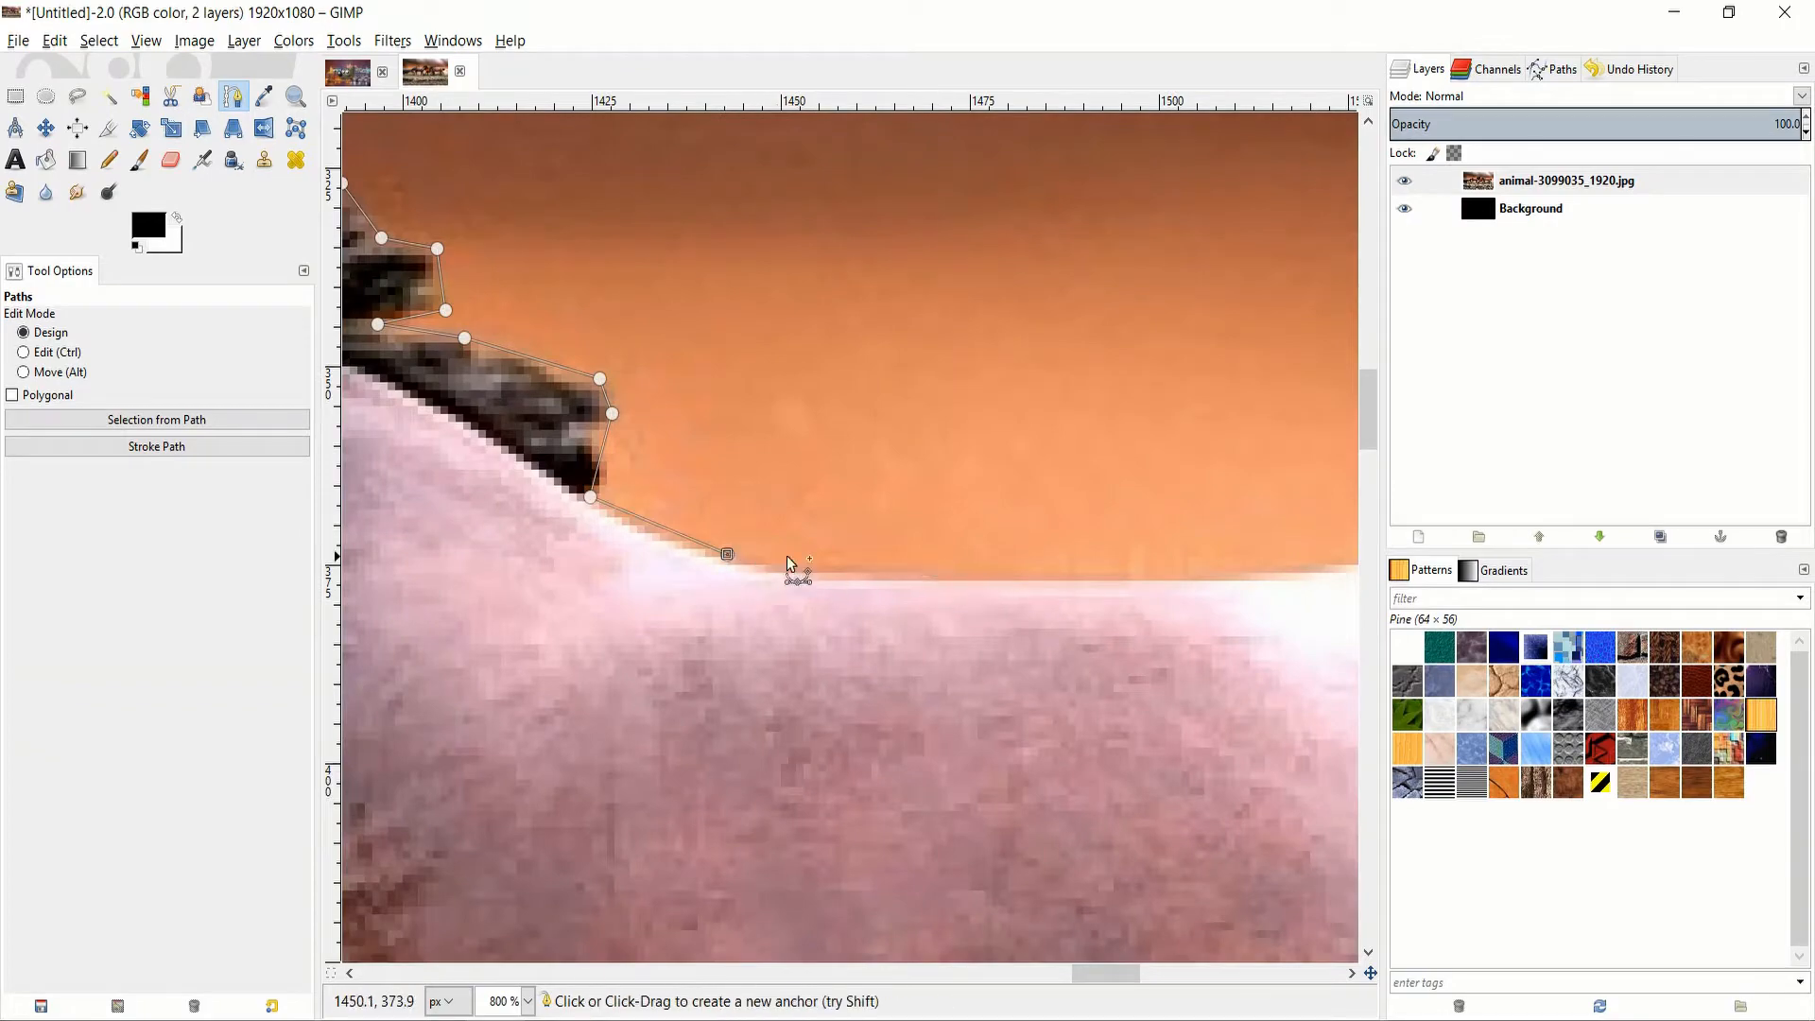
scroll("right", 3)
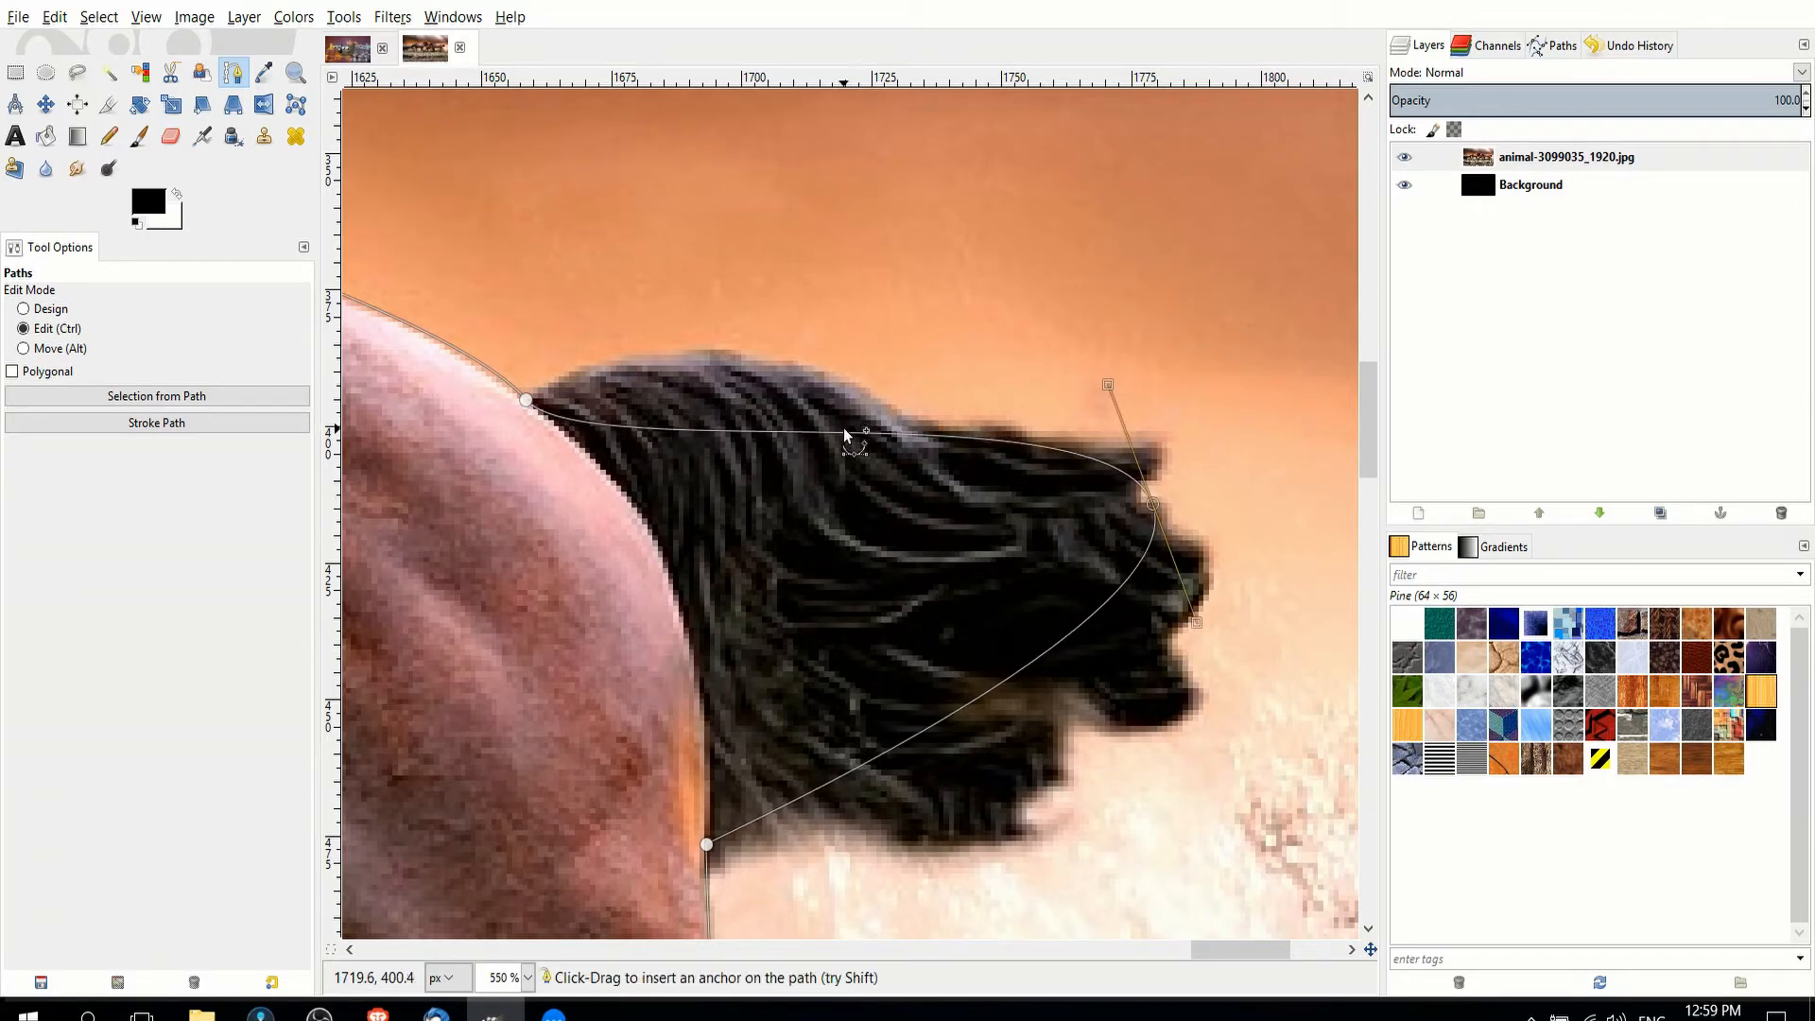
Bend the path segment around the horse's tail into a curve.
left_click(23, 308)
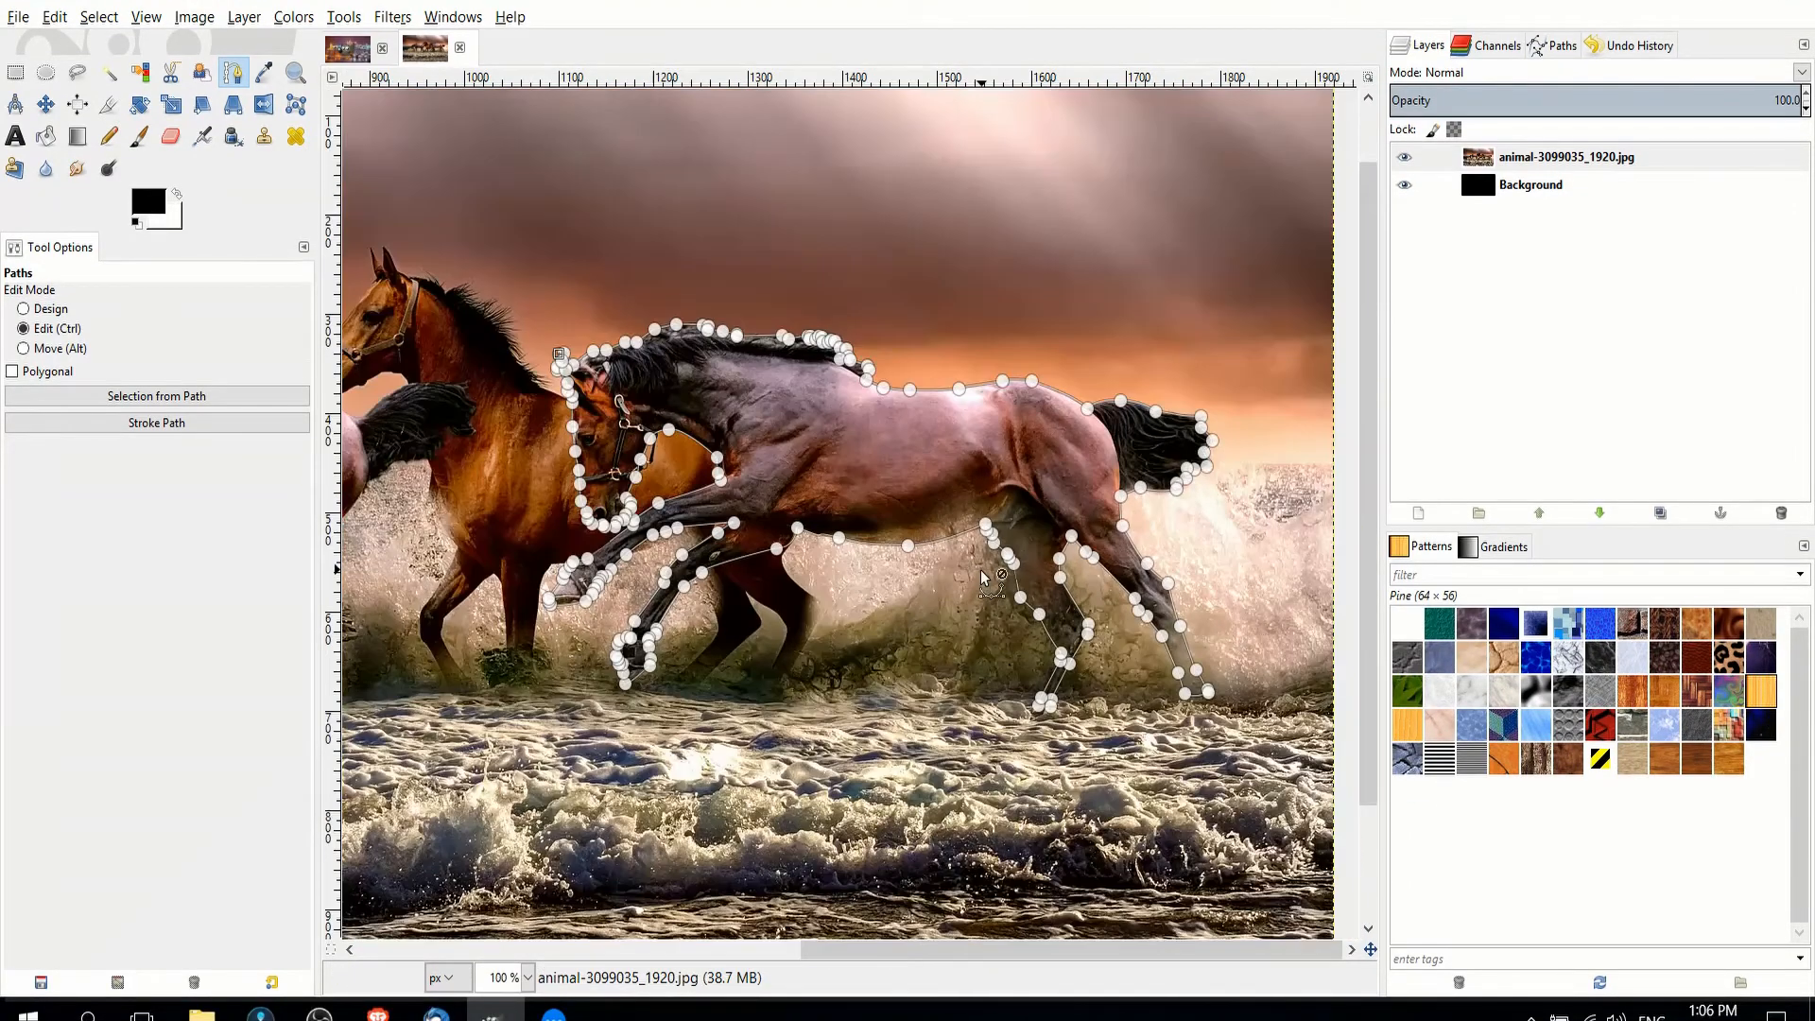
mouse_move(781, 393)
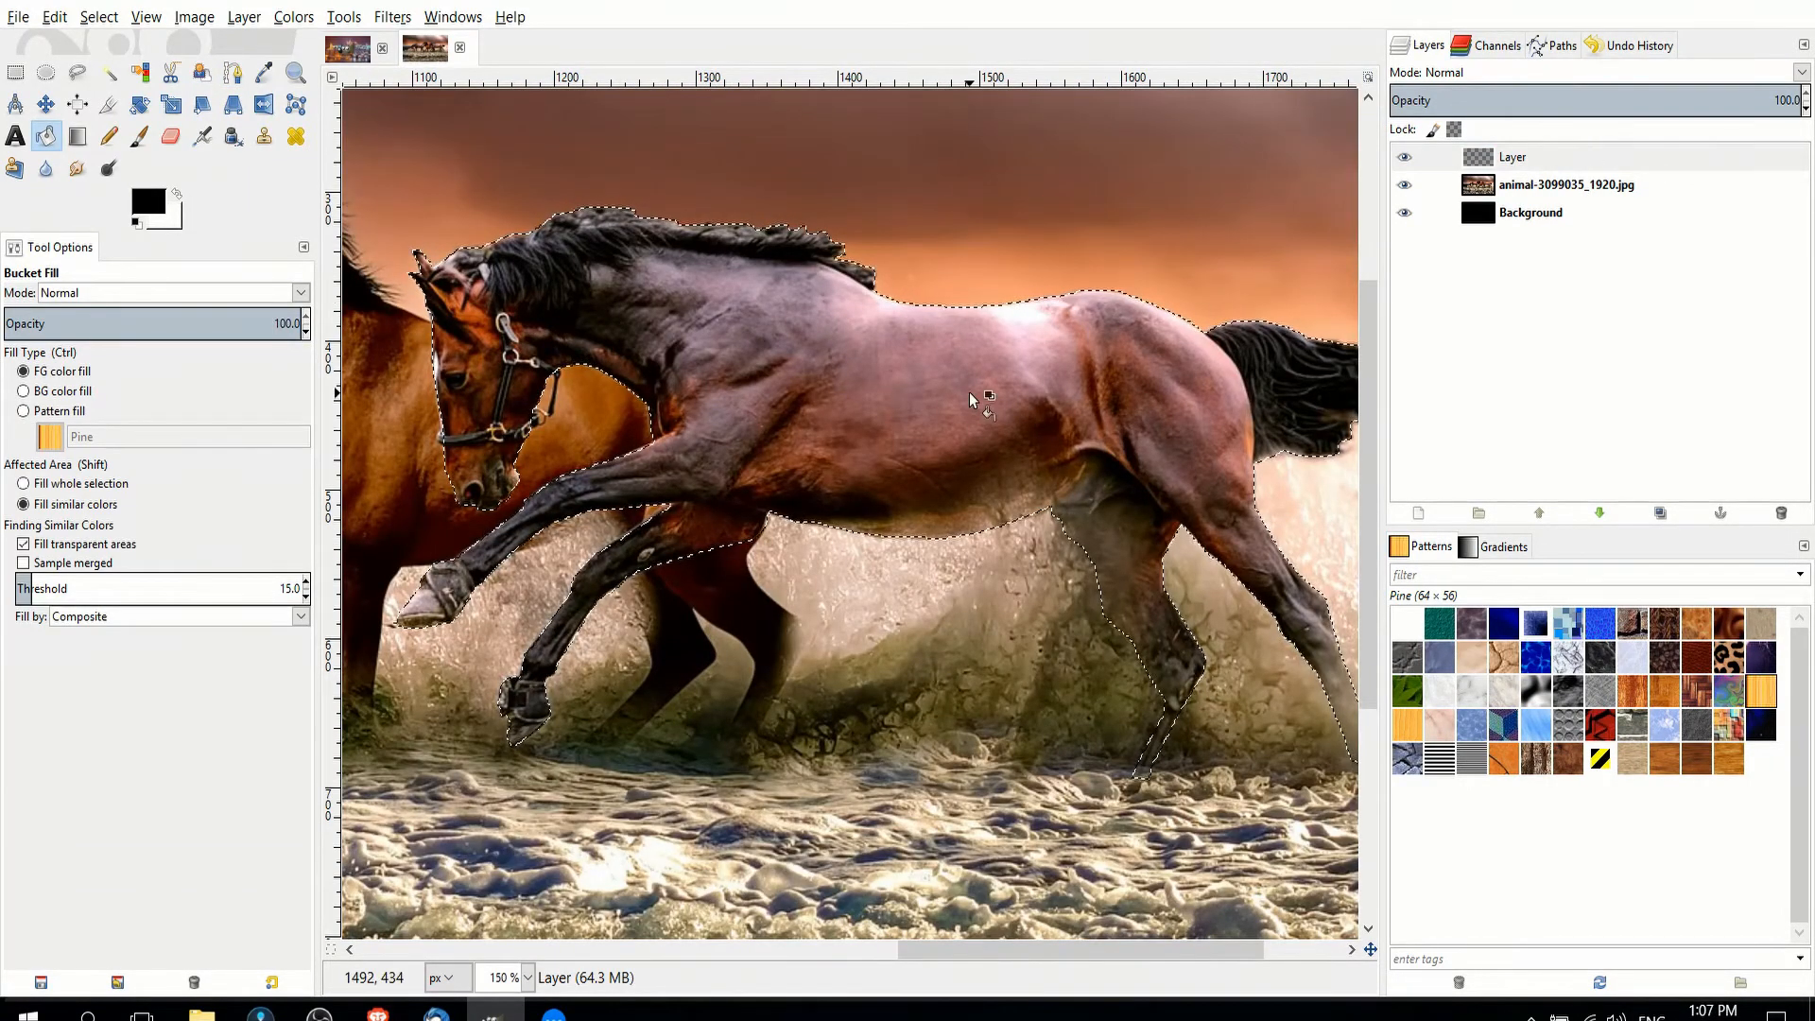
Bucket-fill the horse-shaped selection with solid black.
left_click(972, 399)
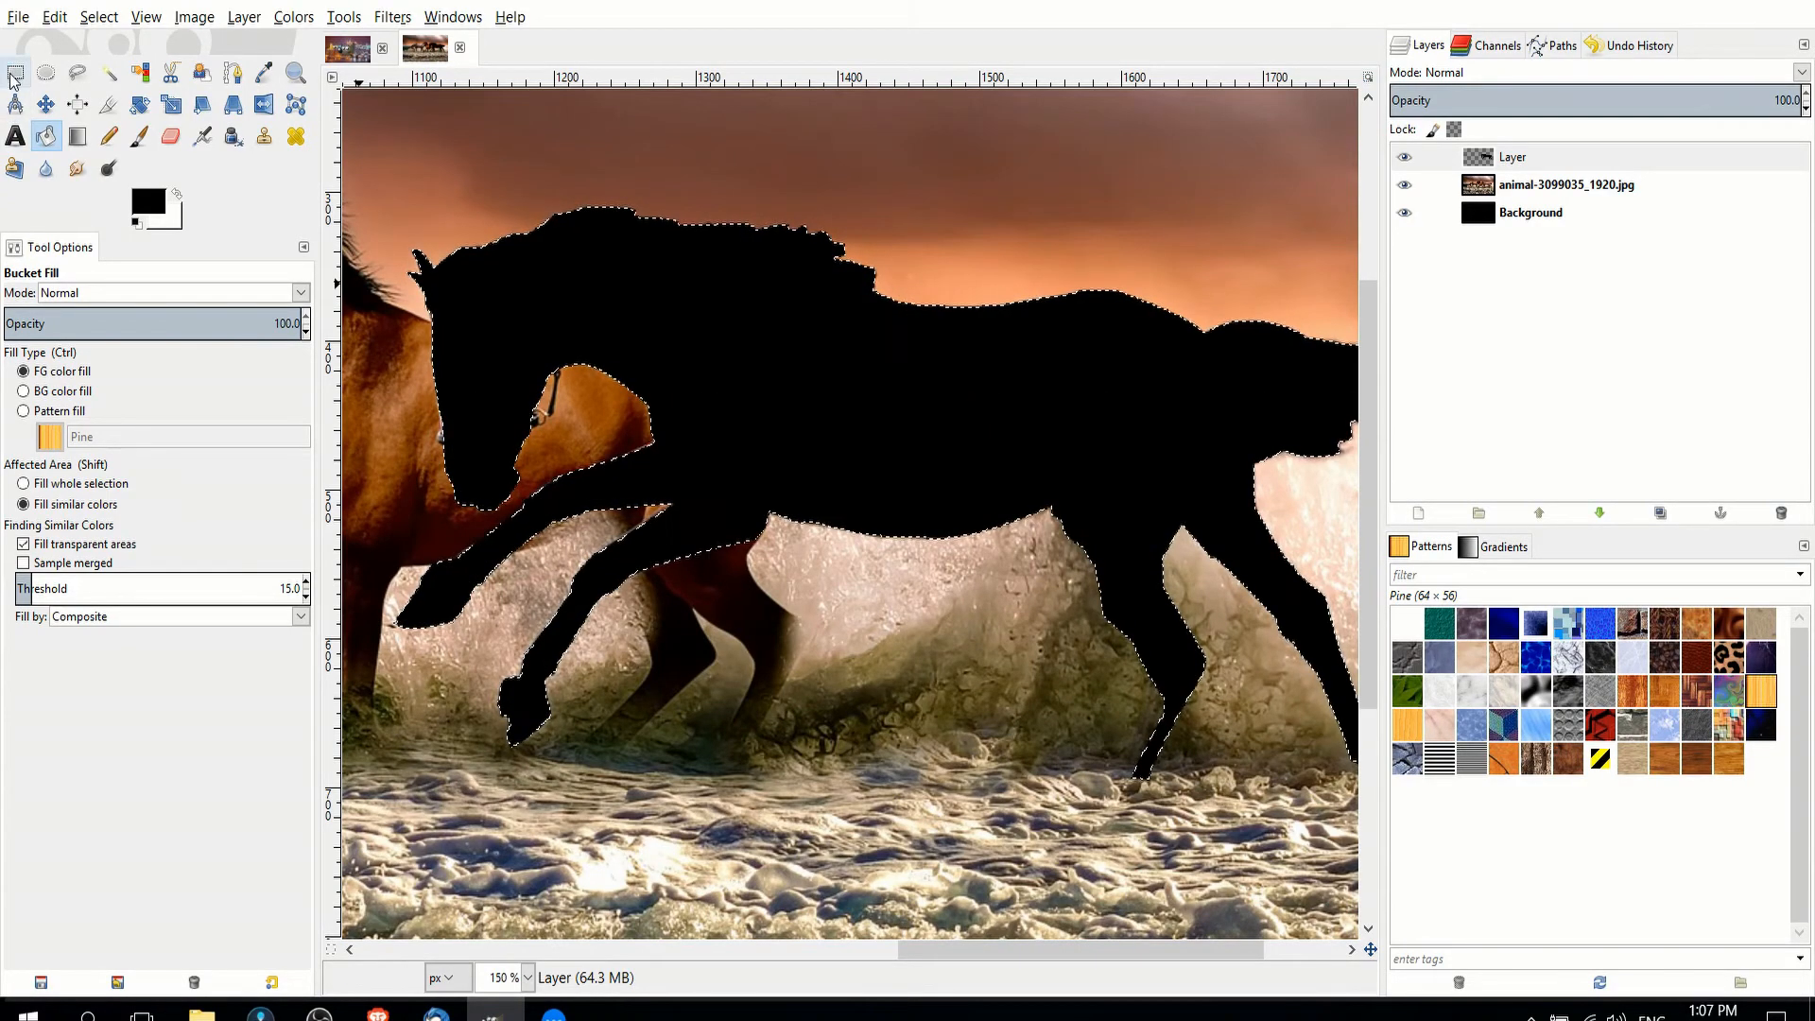
left_click(46, 104)
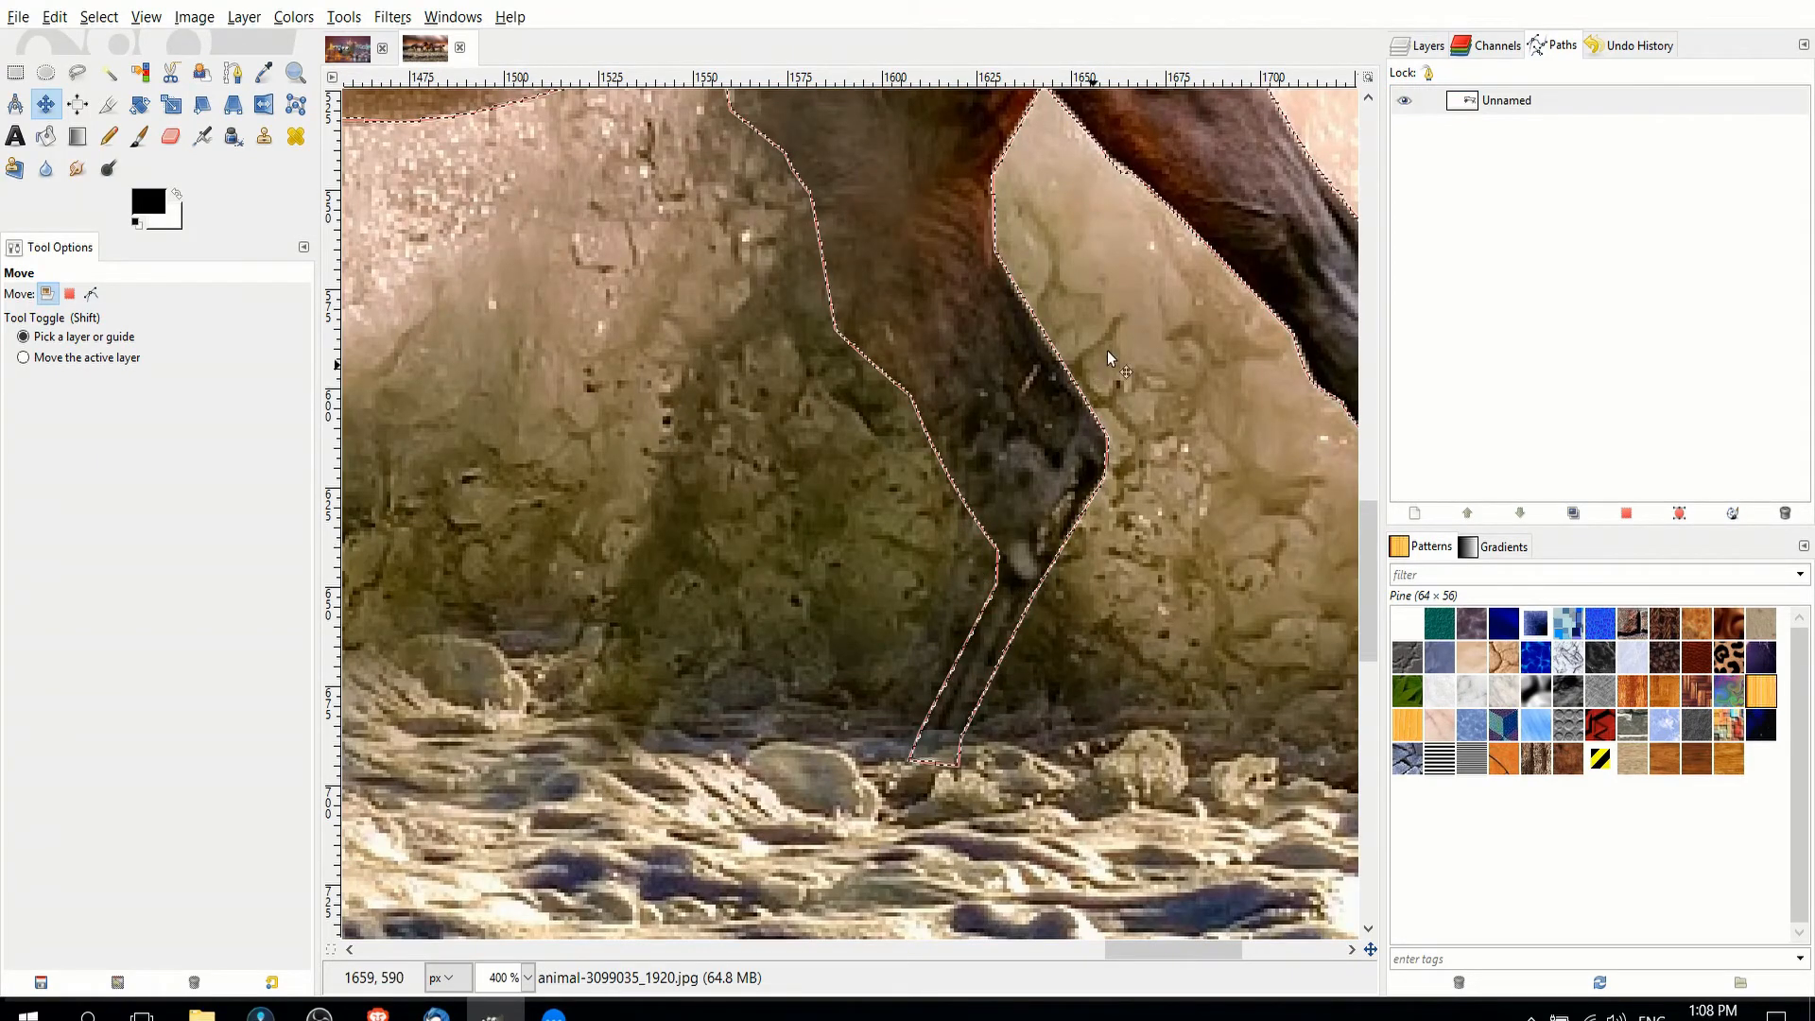
Reopen the horse path for editing via the Layers and Paths dialogs.
left_click(1430, 45)
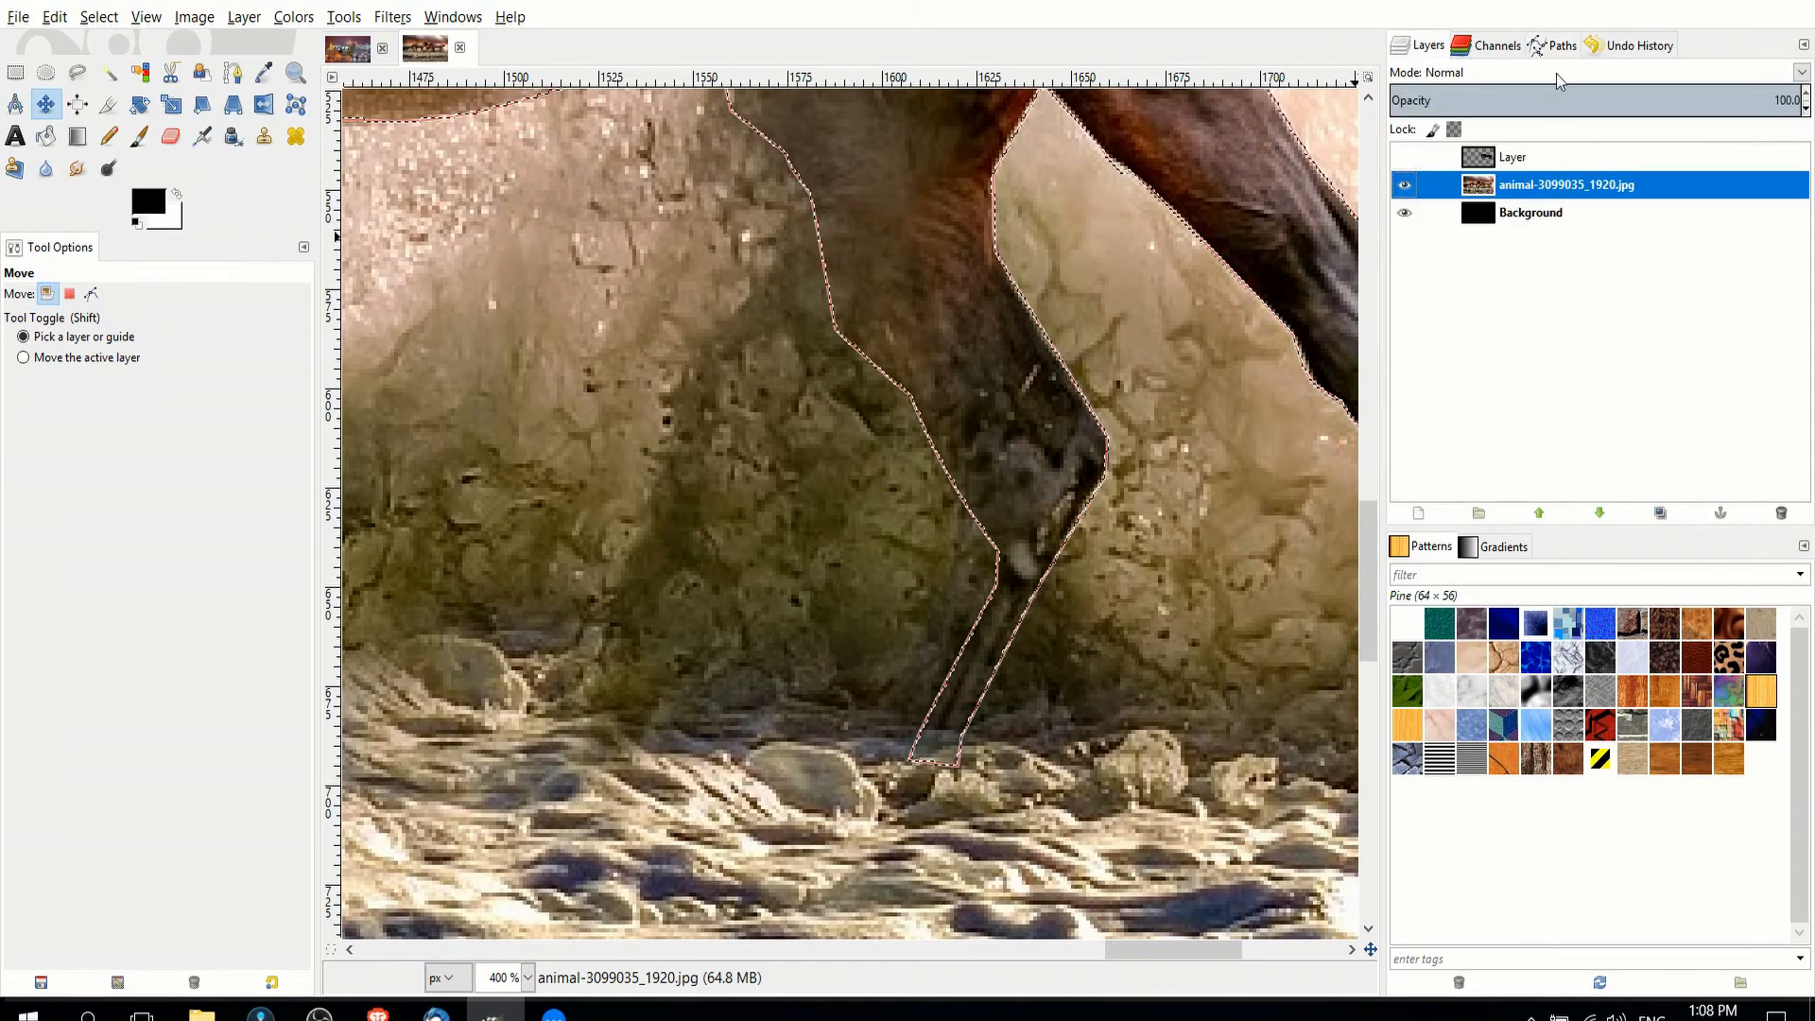
left_click(1562, 45)
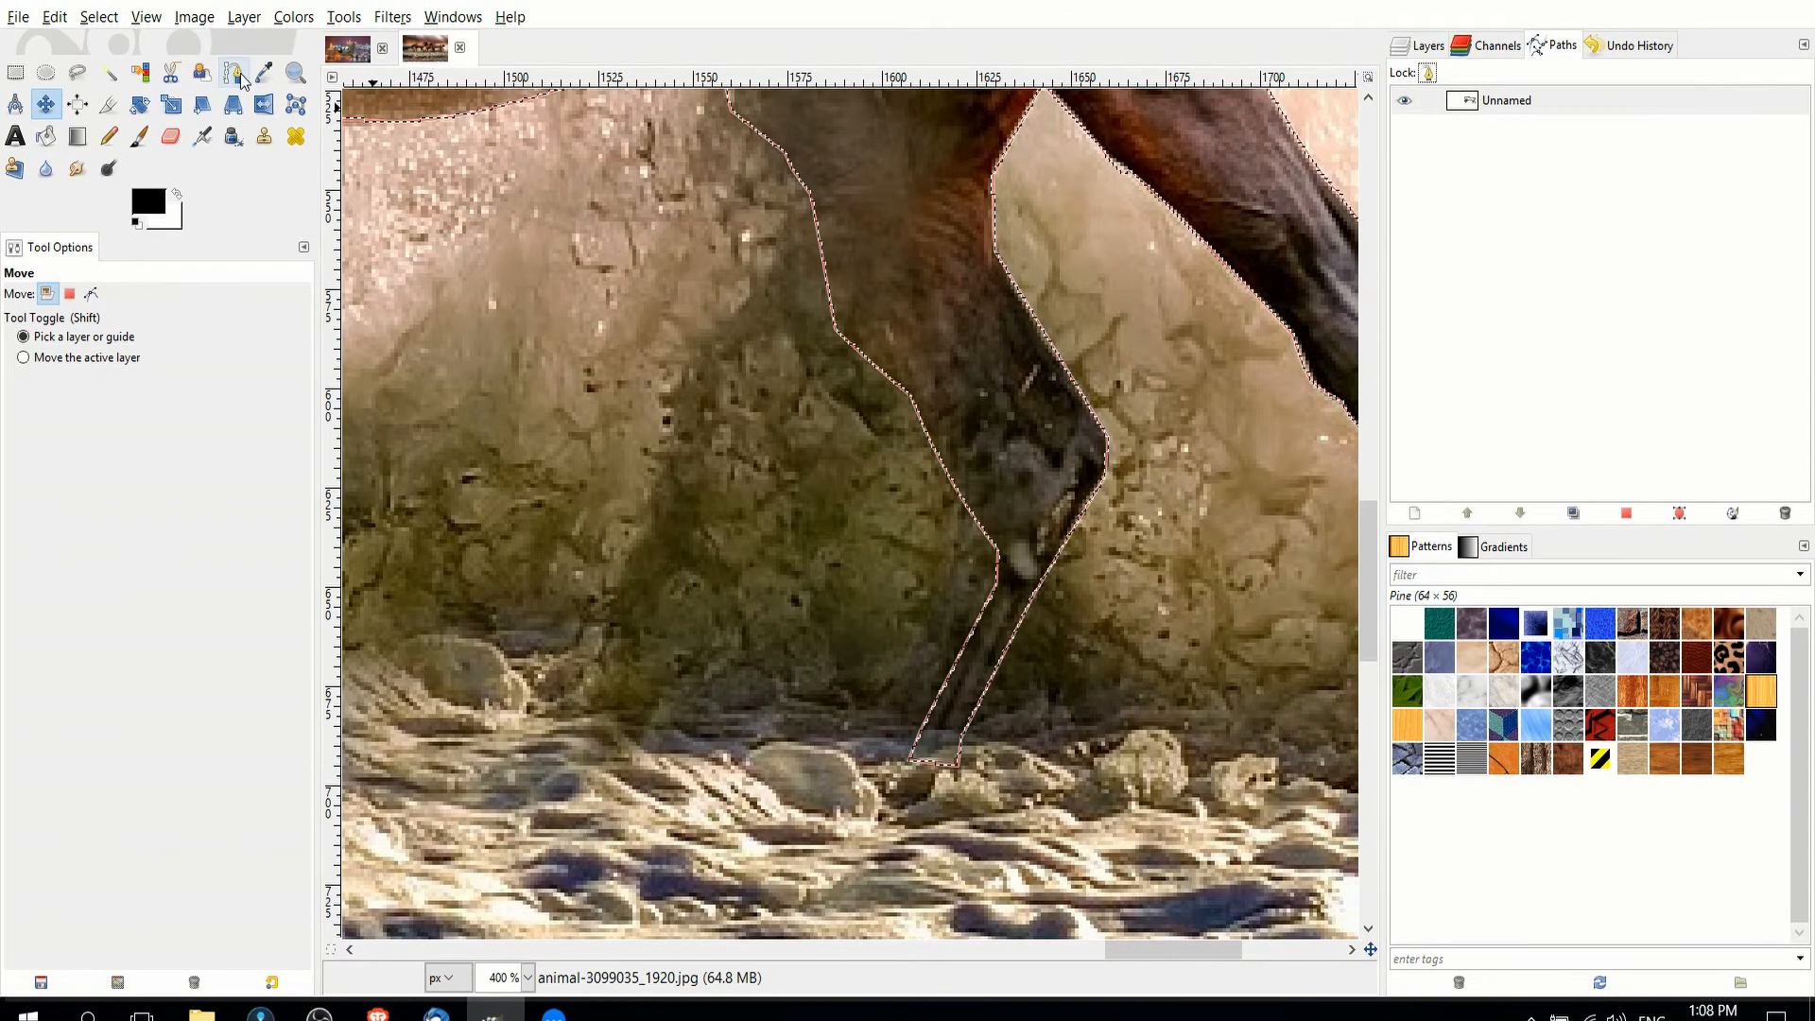
left_click(232, 74)
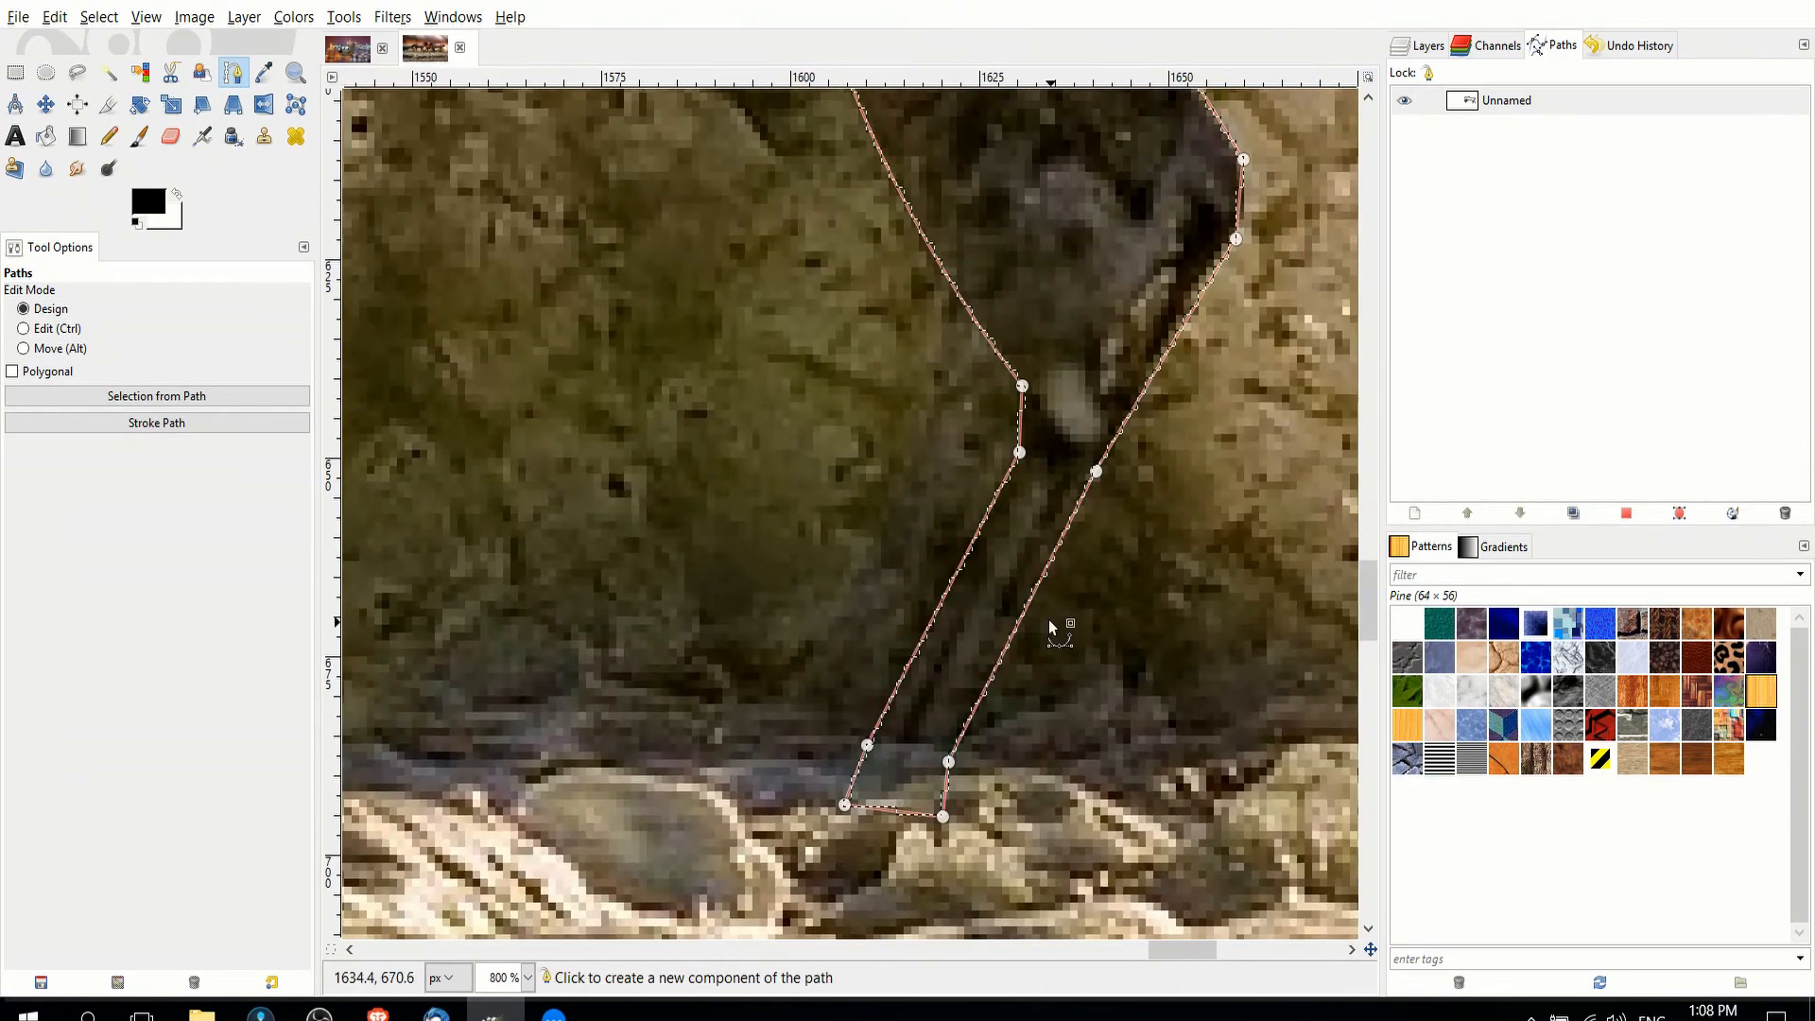
mouse_move(1023, 386)
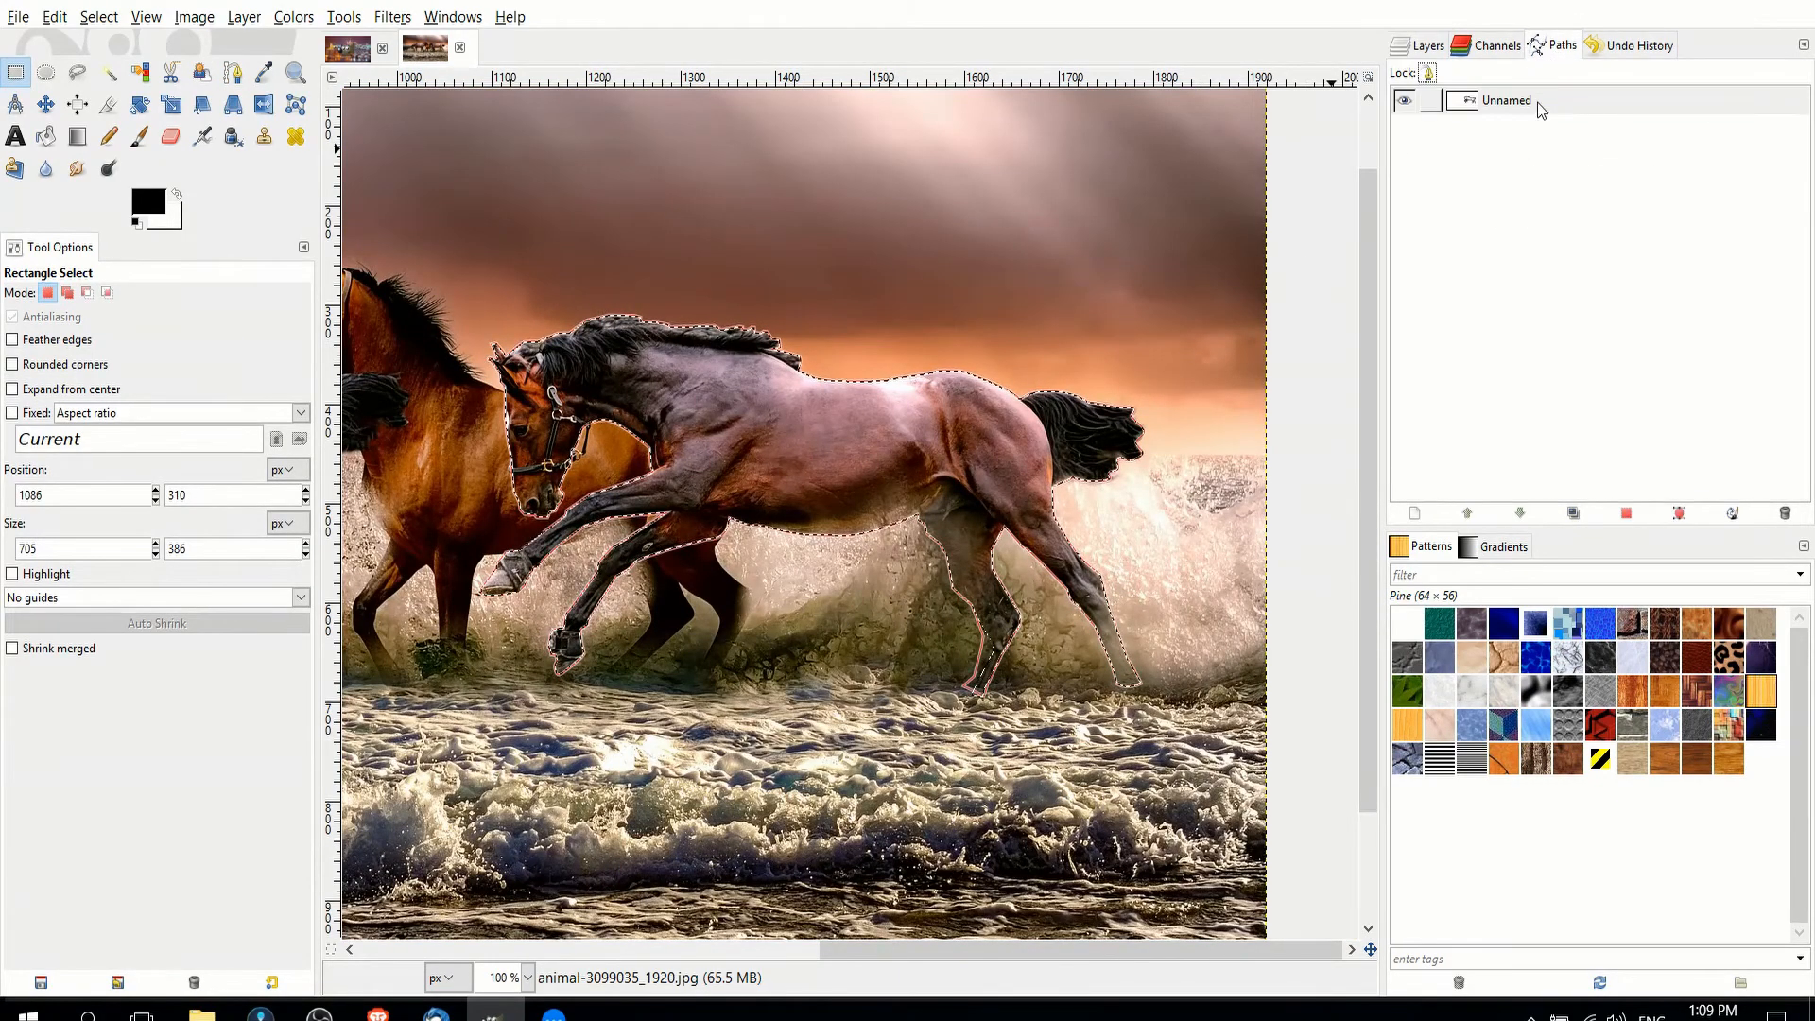
Convert the traced path to a selection and add a new transparent layer for it.
right_click(1505, 100)
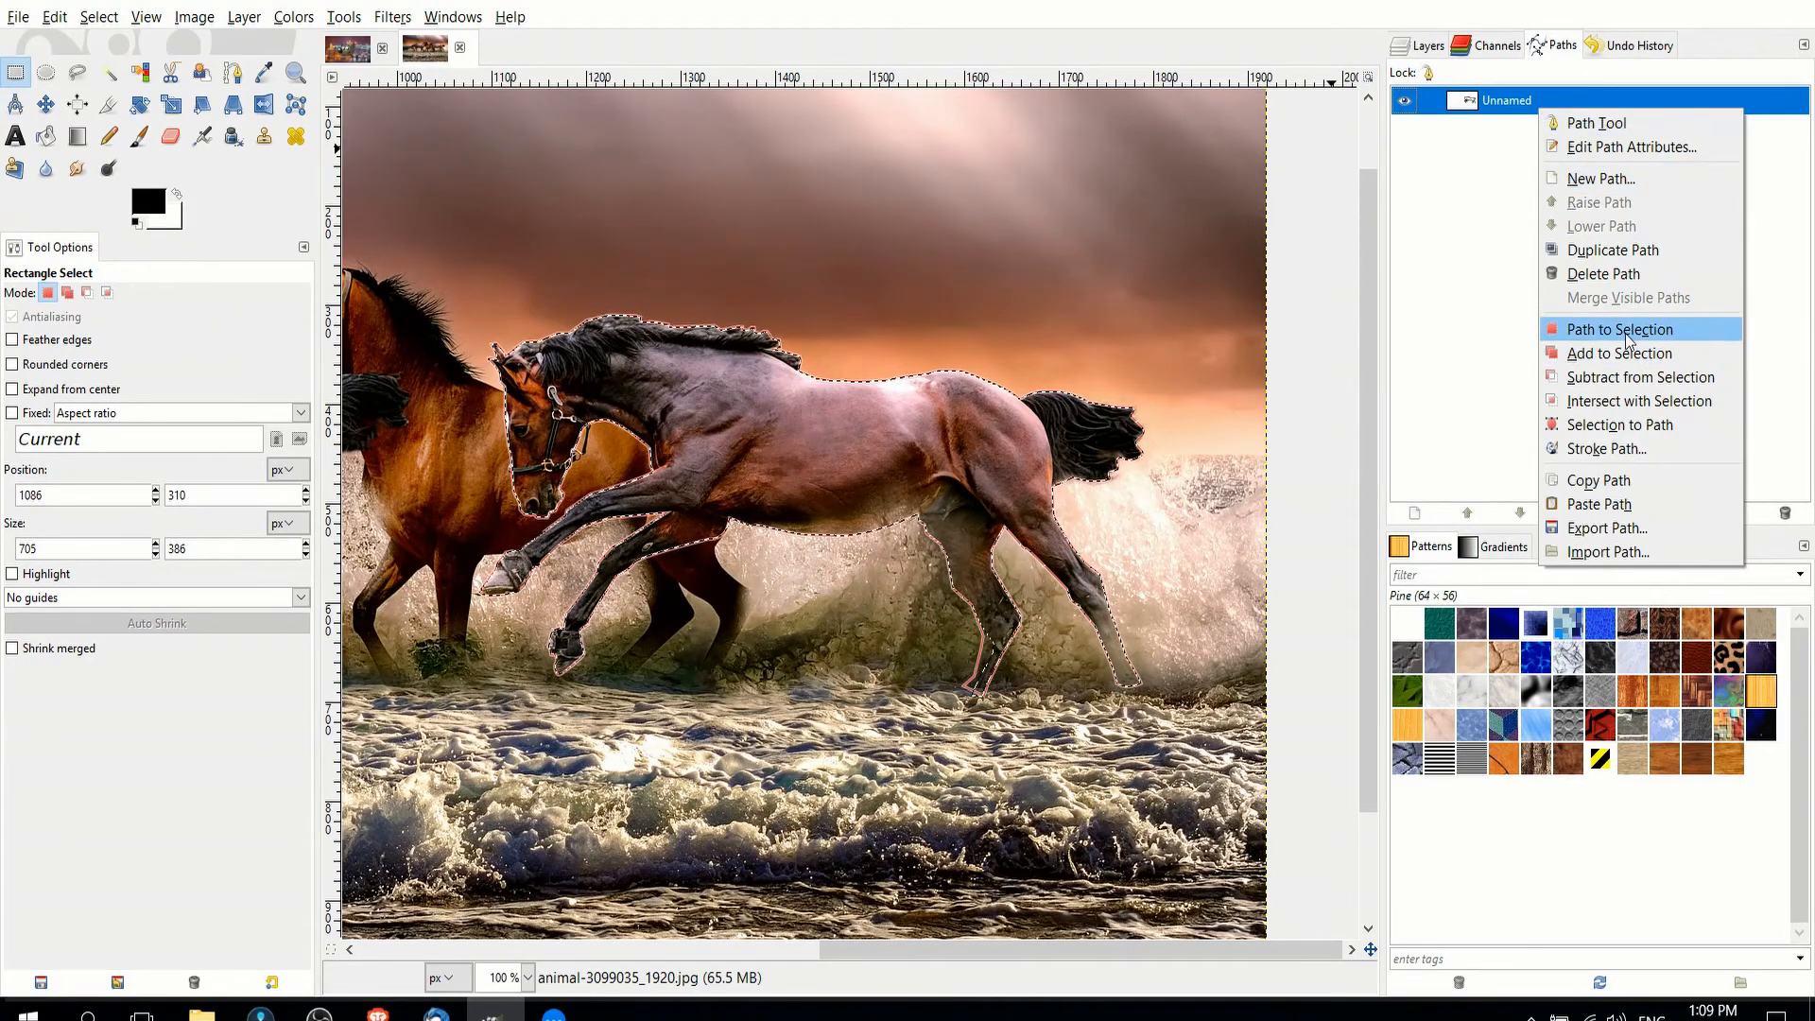
left_click(1619, 329)
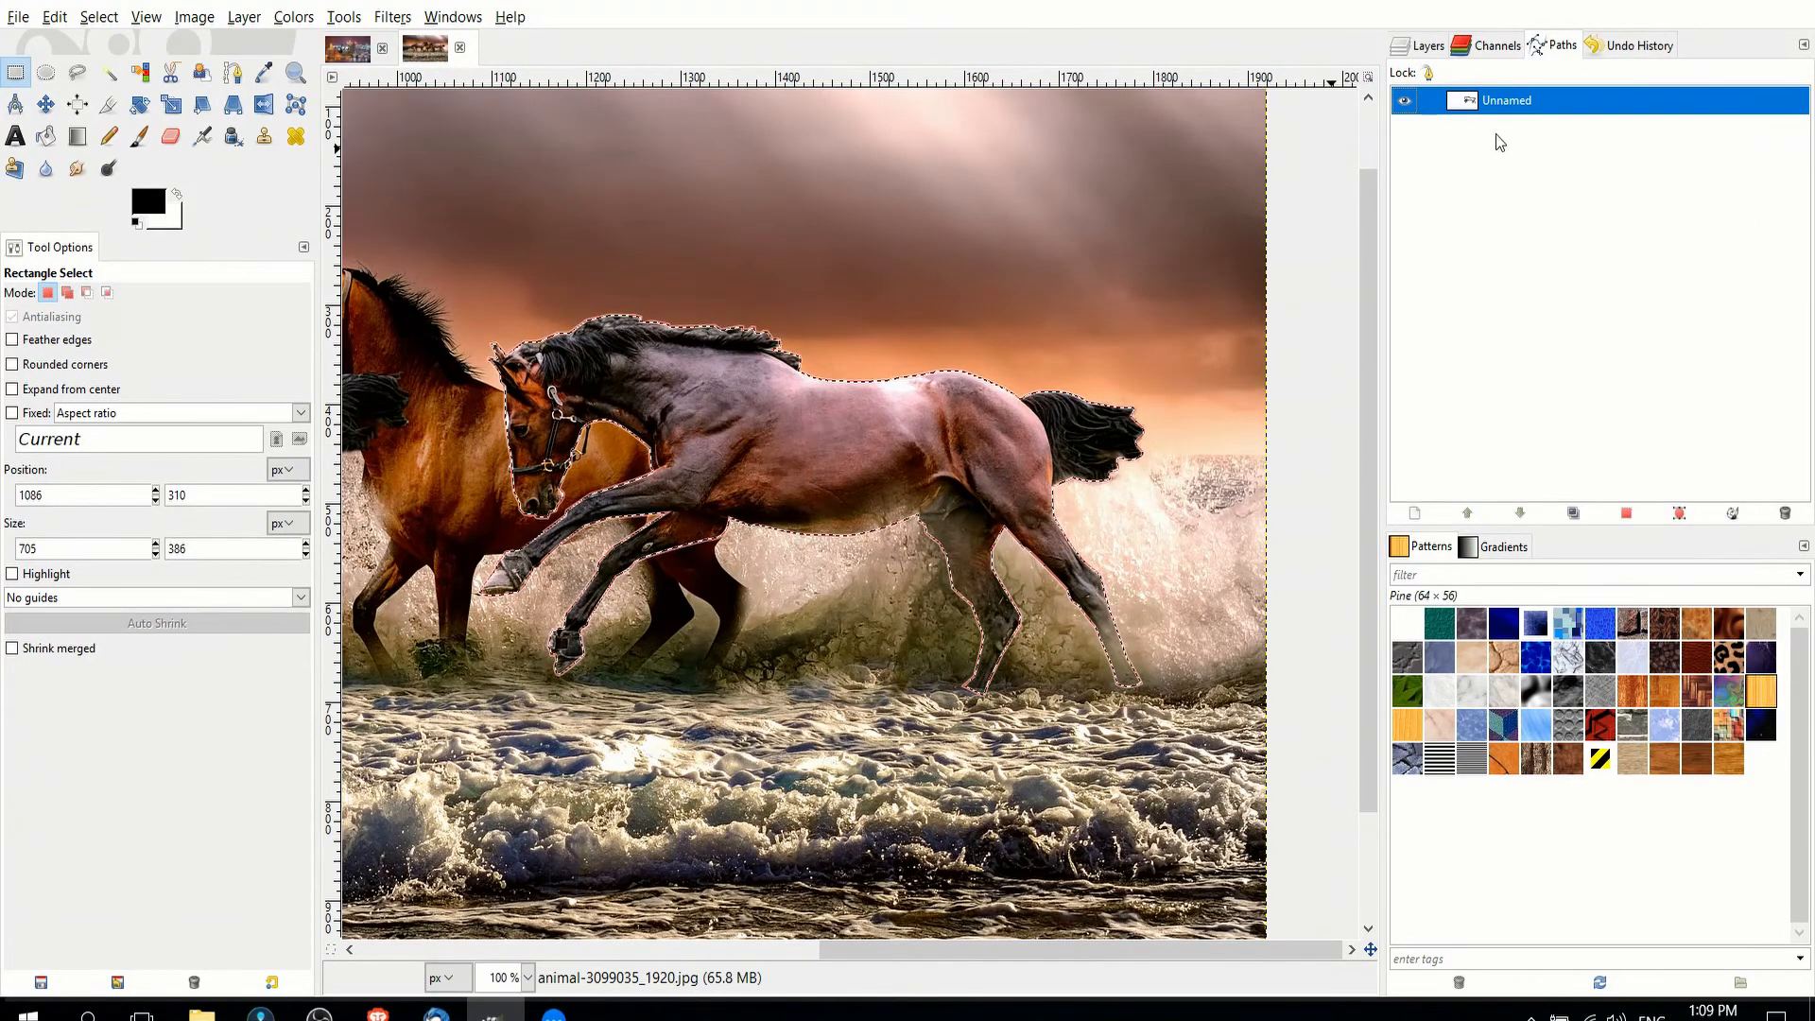
left_click(1428, 45)
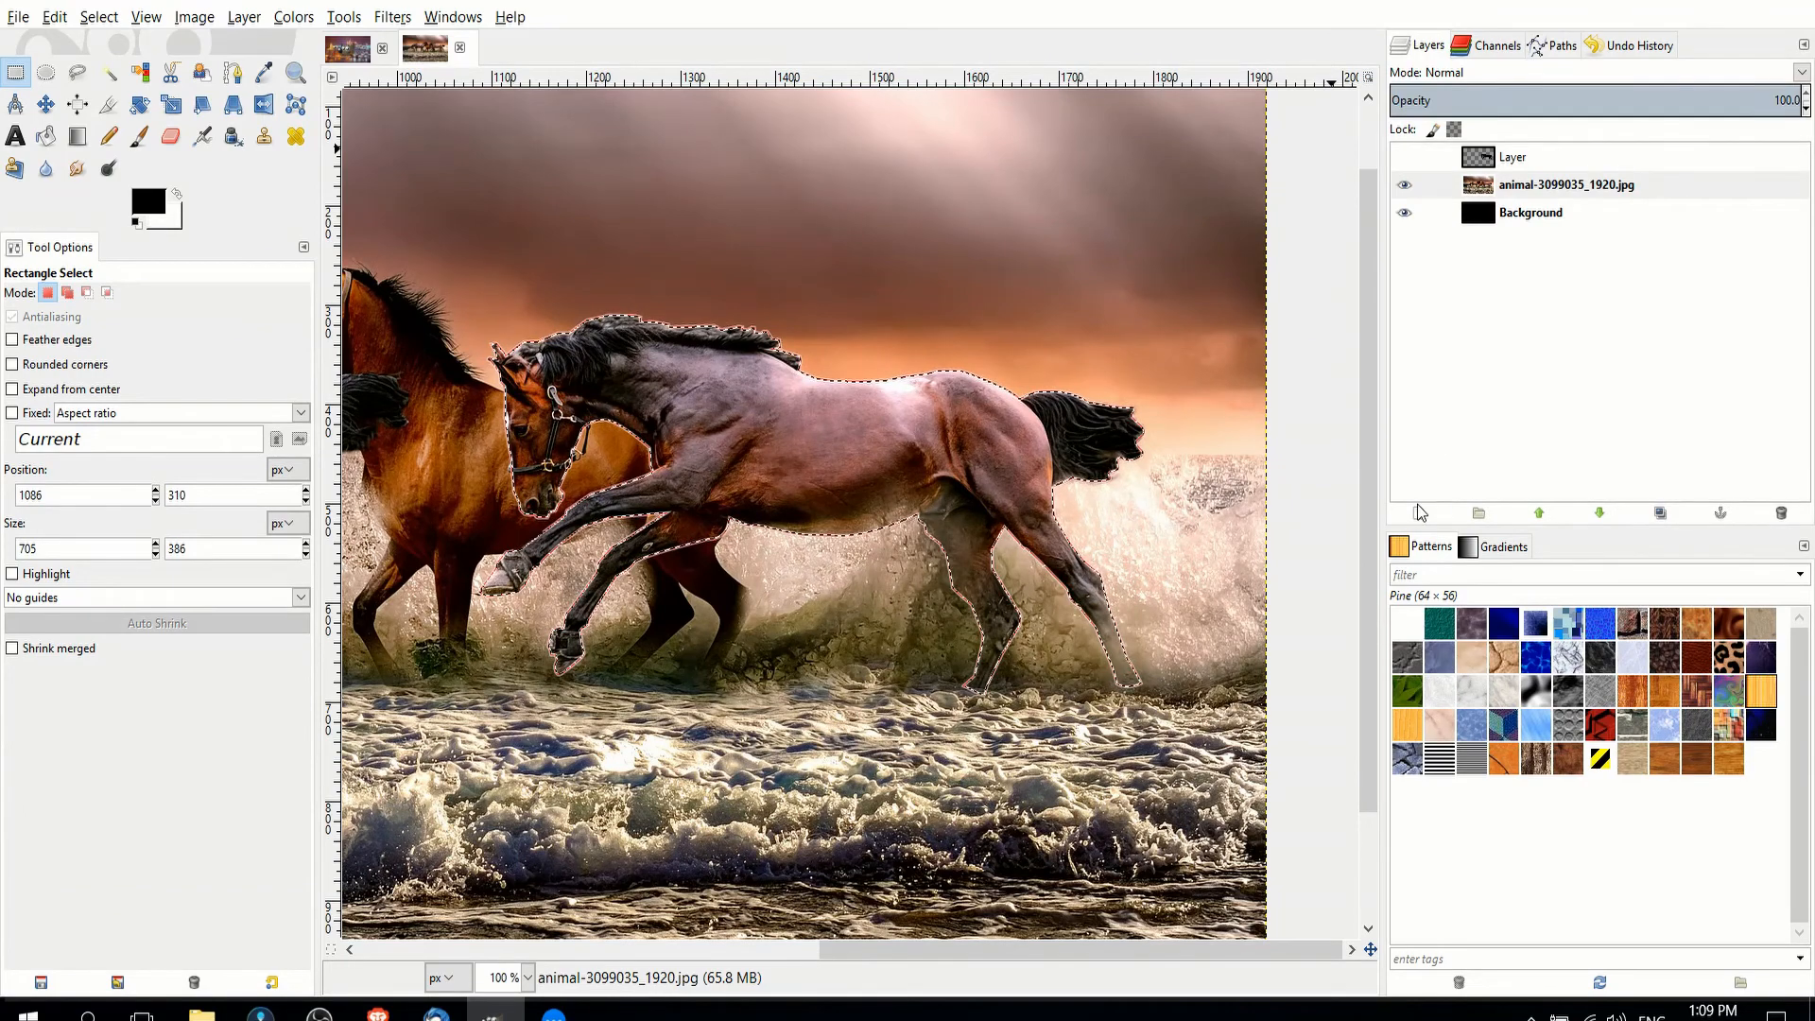
left_click(1416, 513)
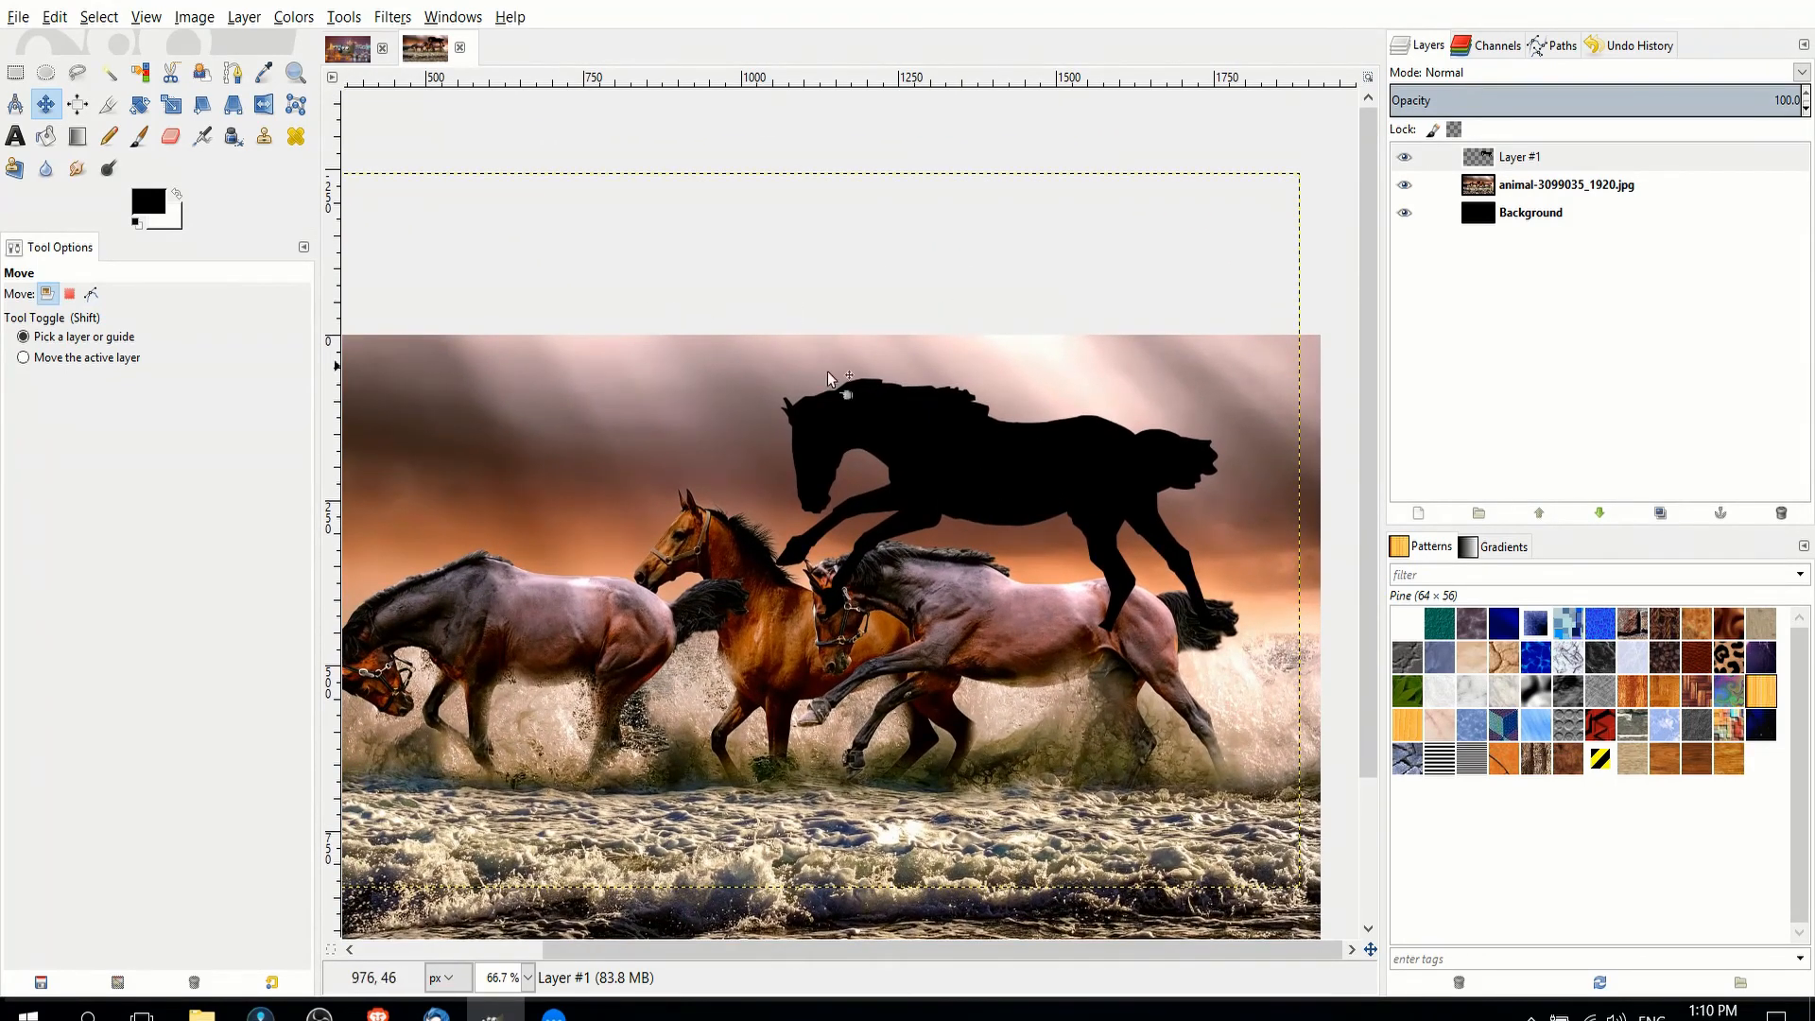
left_click(1520, 157)
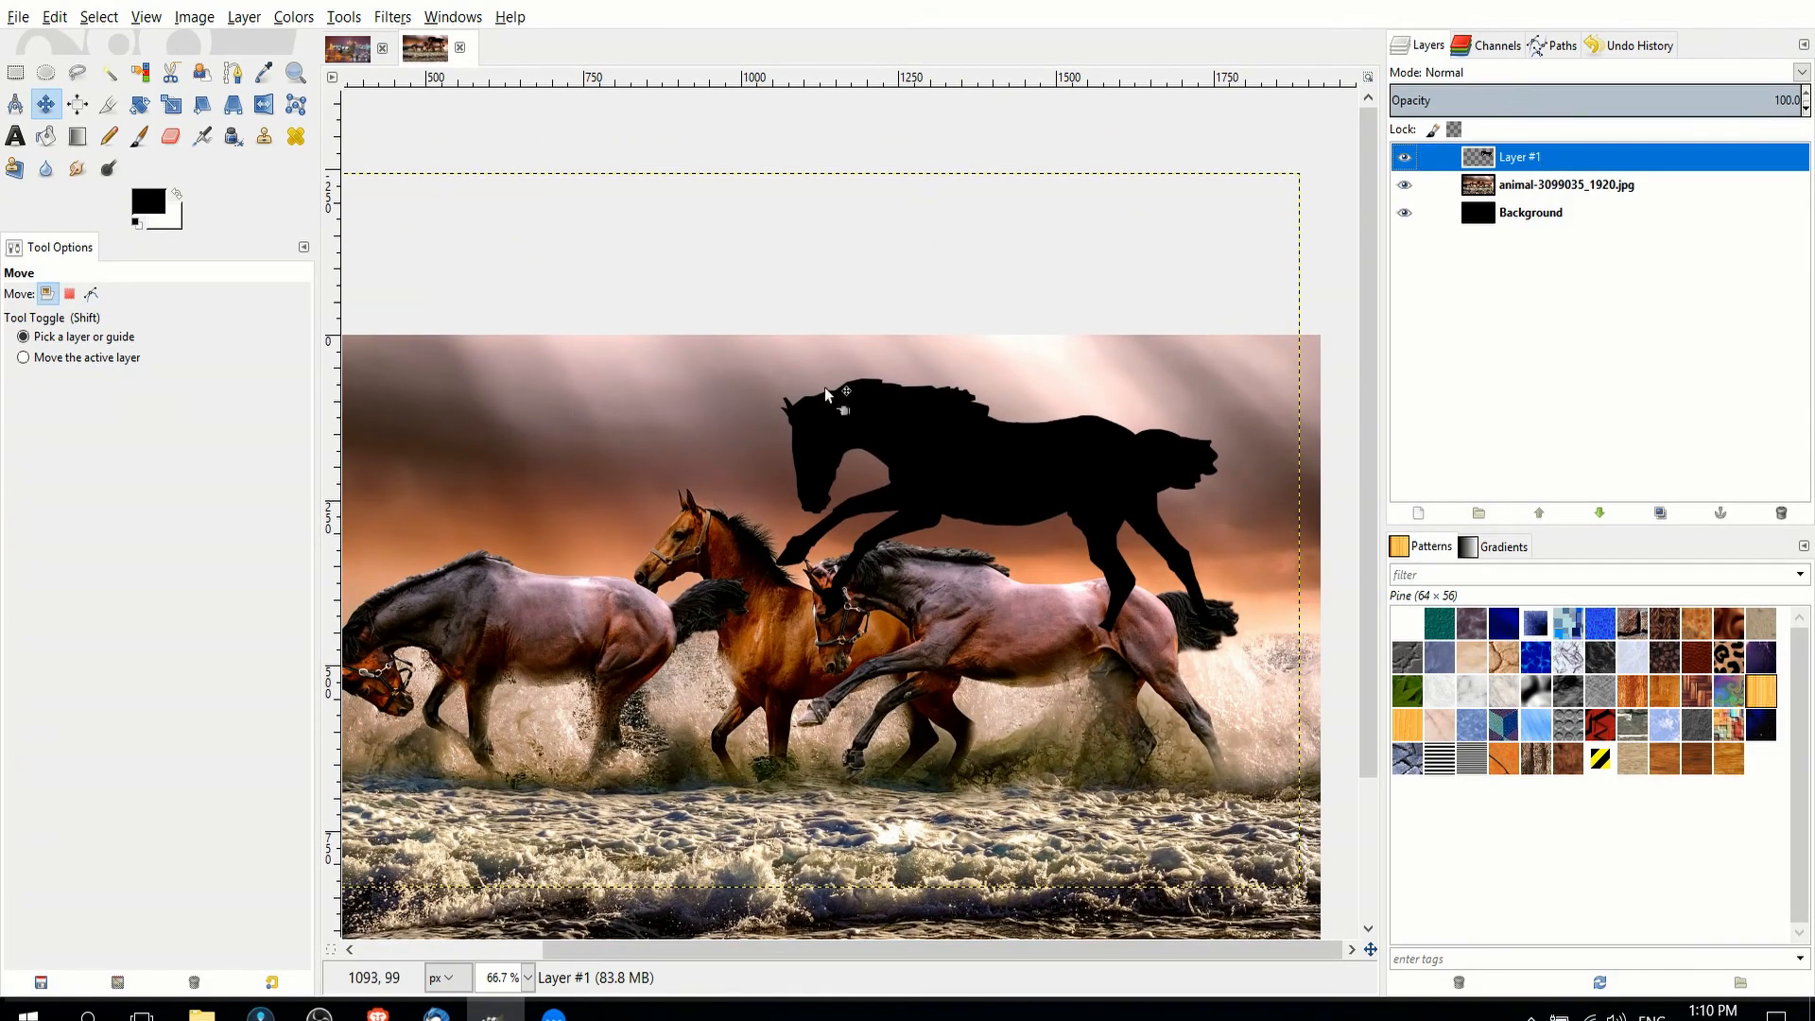
left_click(1405, 185)
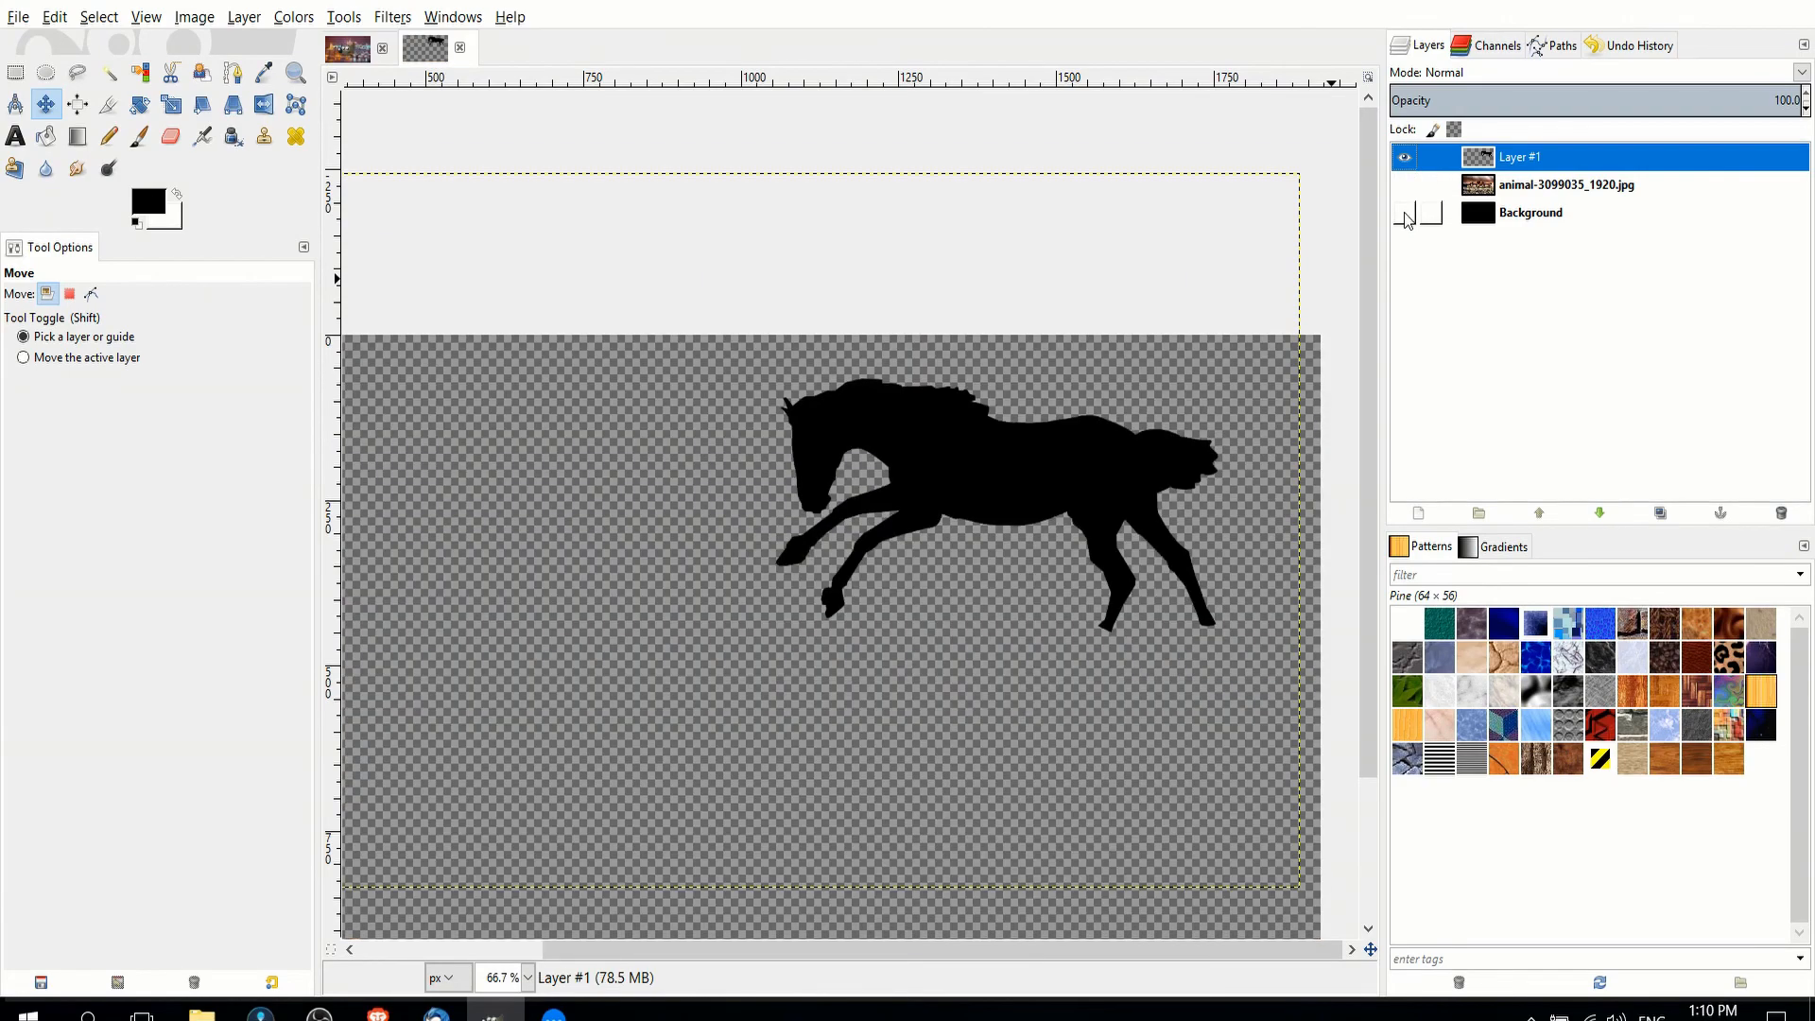
left_click(1403, 185)
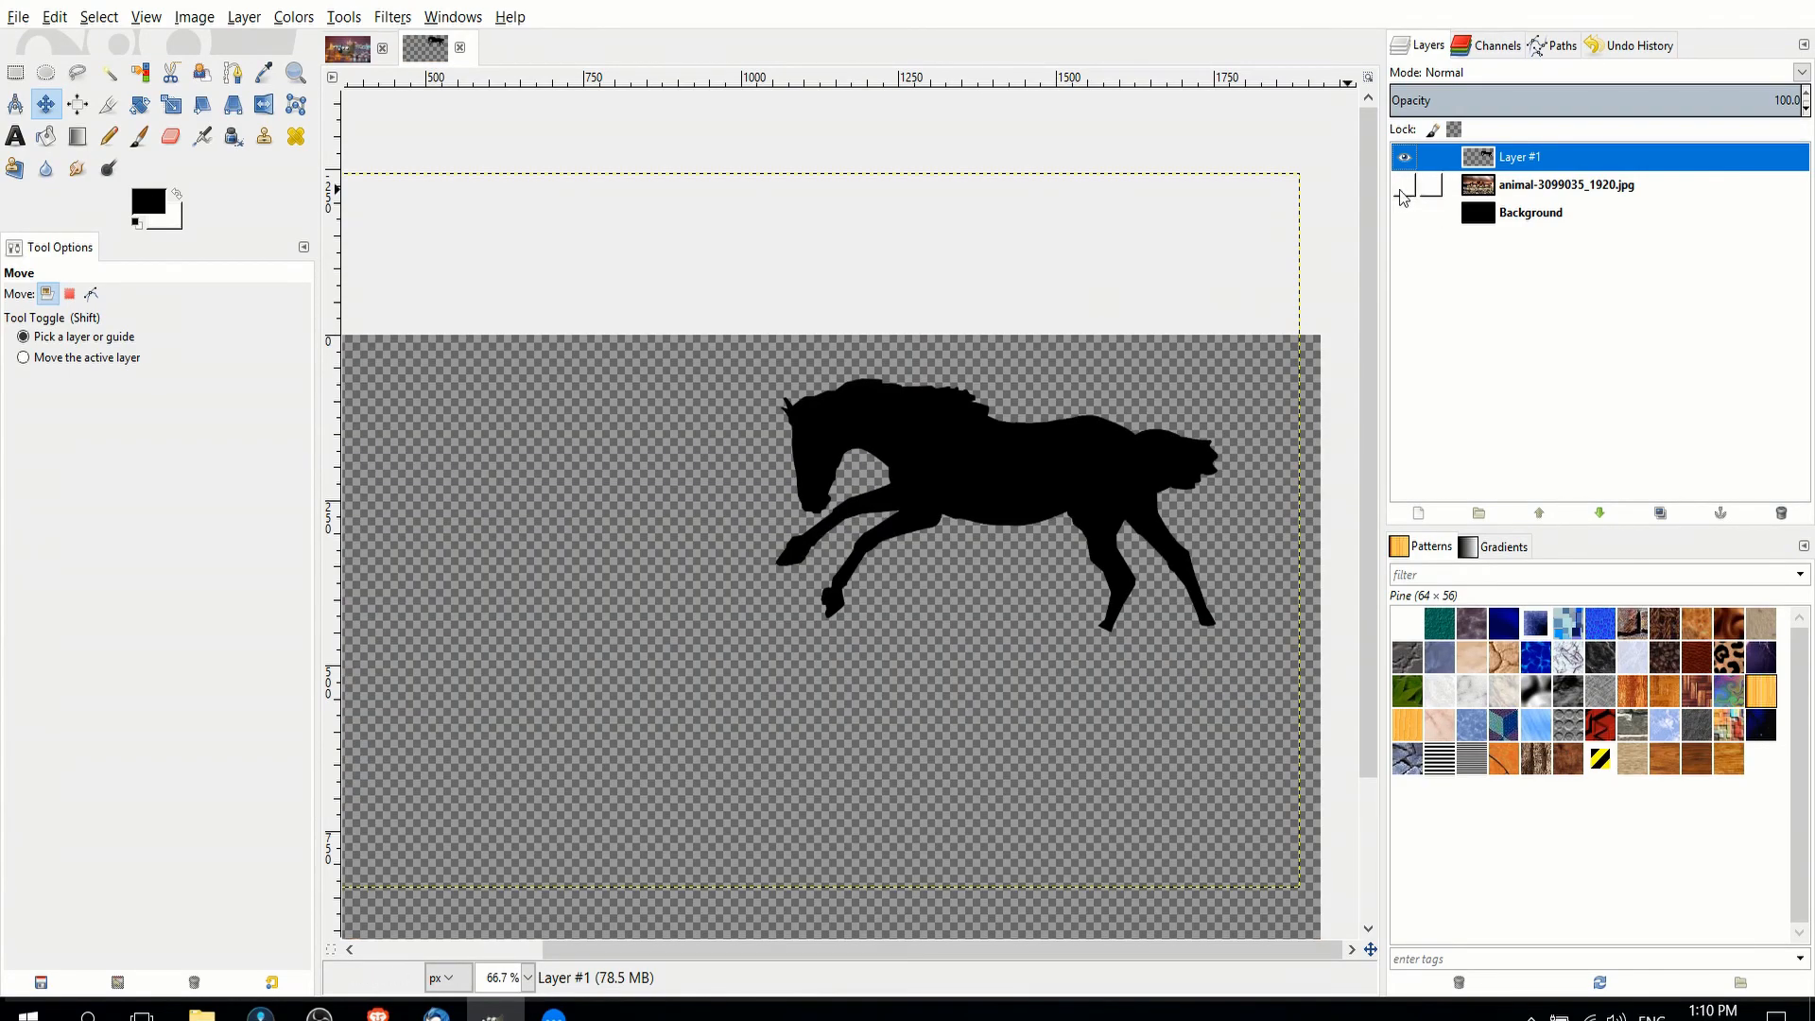
left_click(1405, 185)
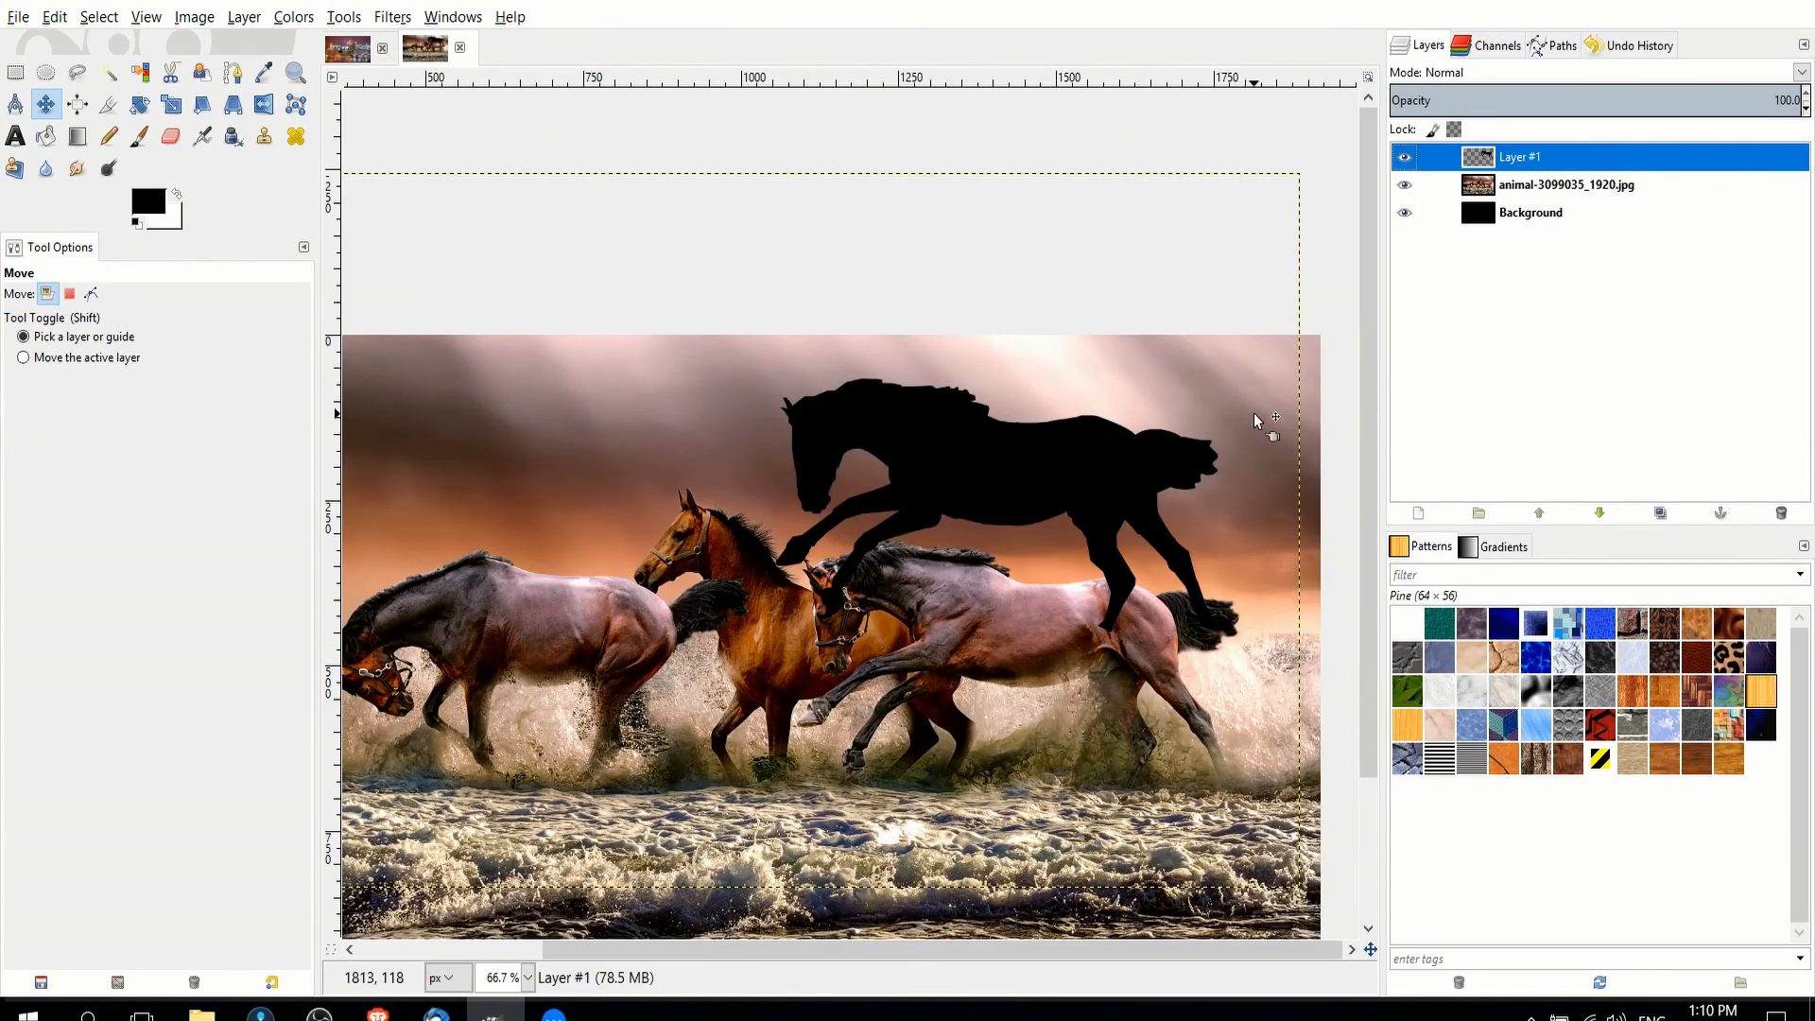
mouse_move(1210, 425)
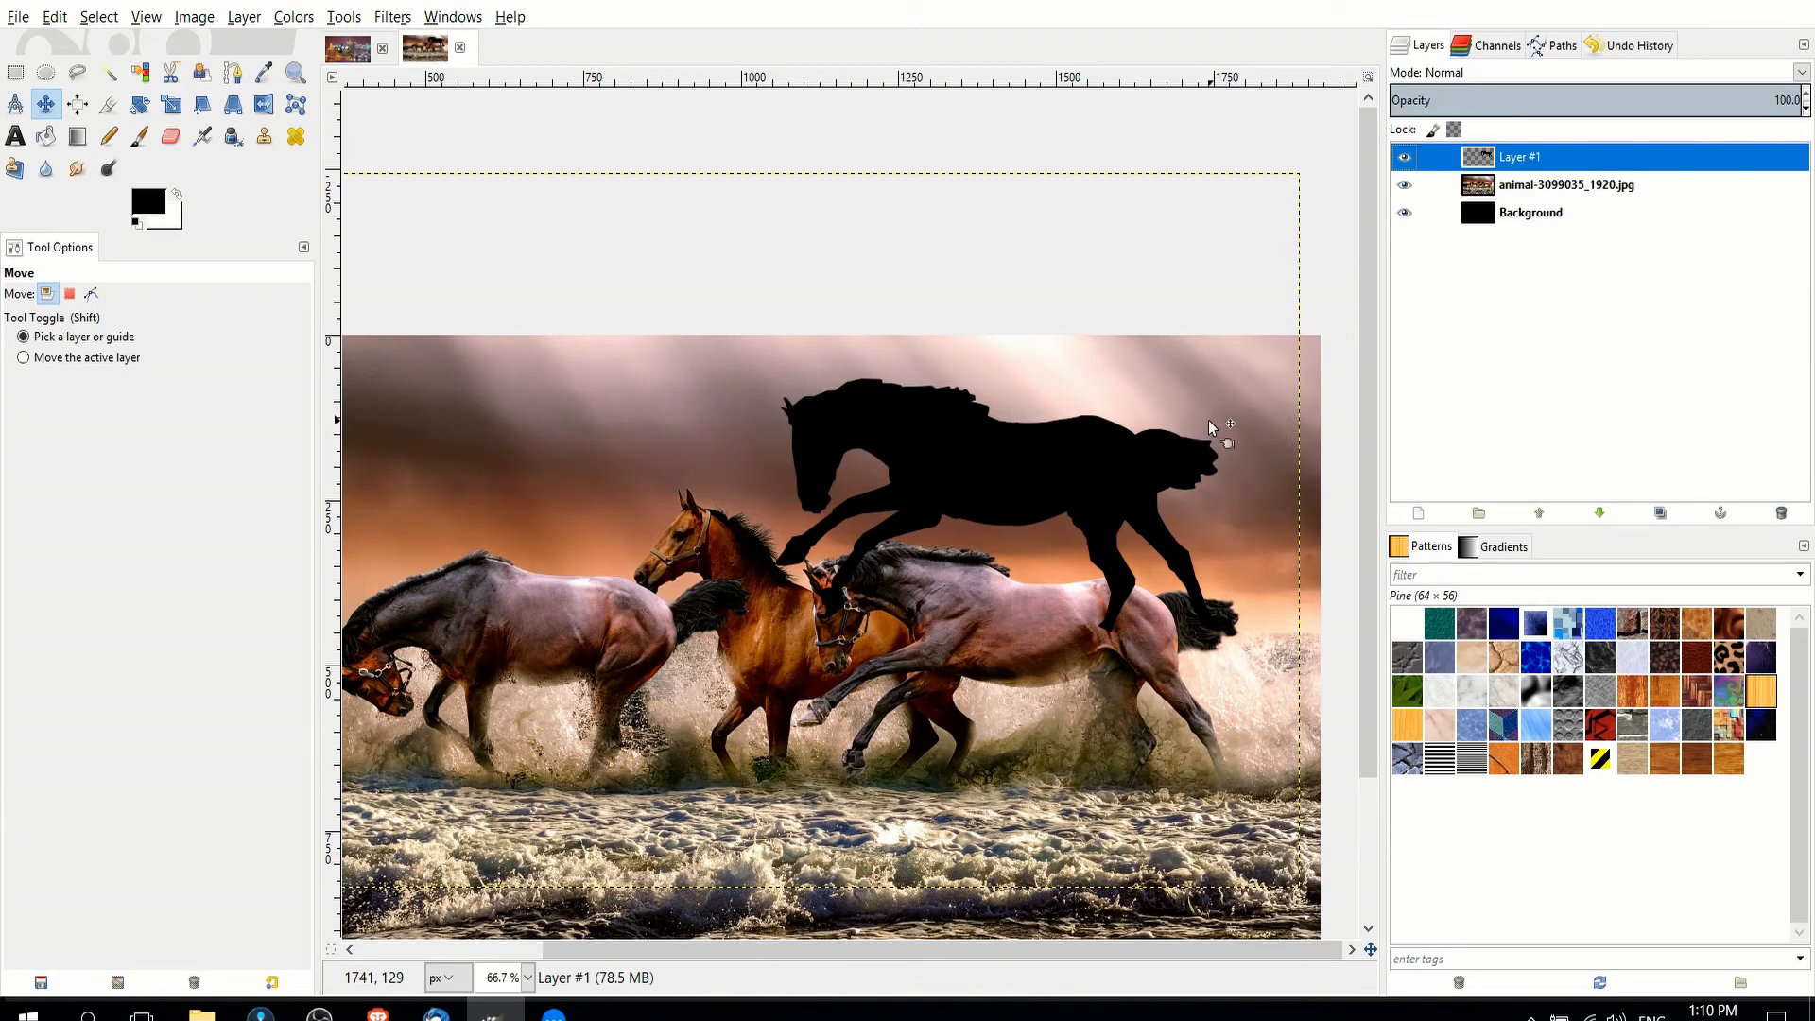
mouse_move(1210, 427)
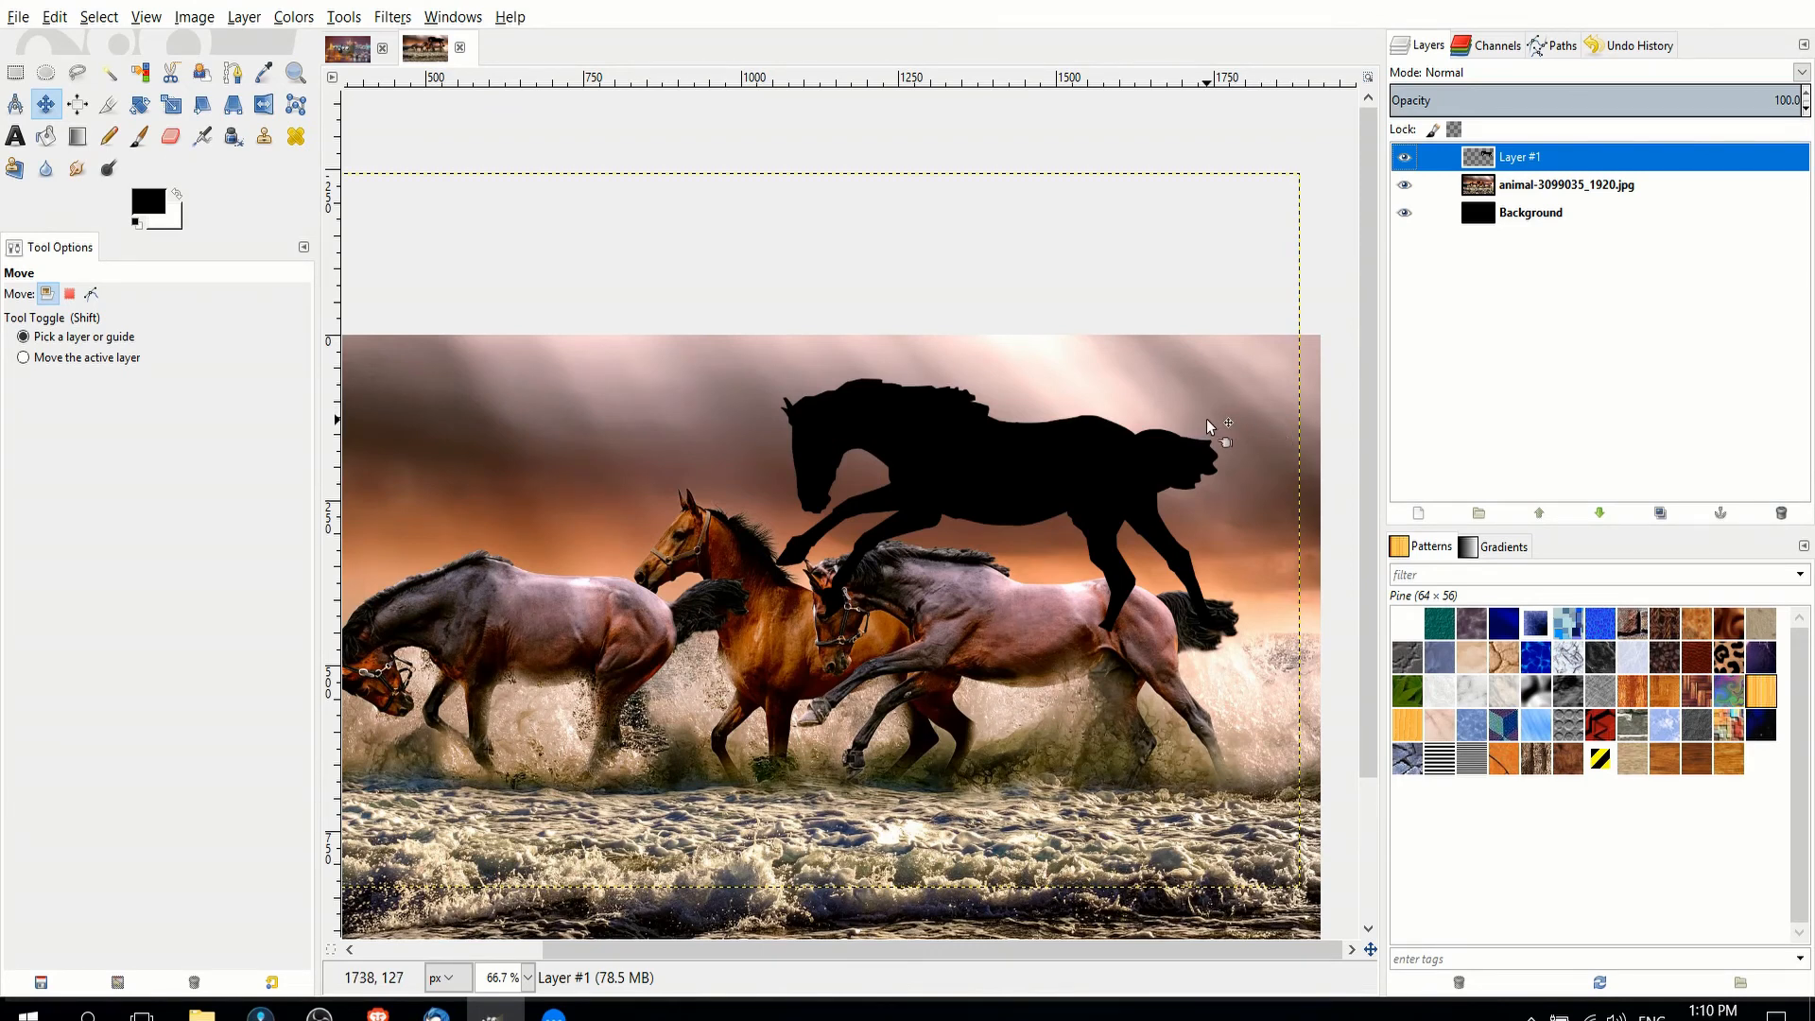